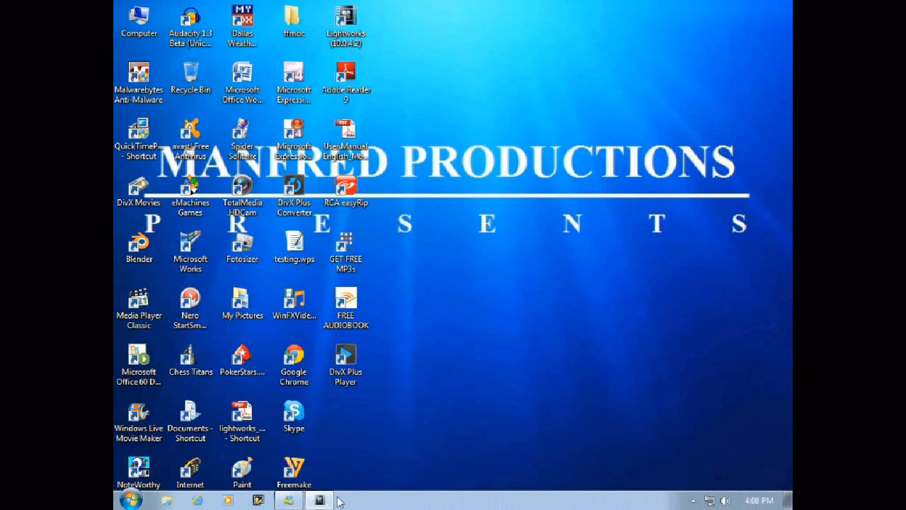
# Show the Project Tutorials room with the Slow Motion 2 edit and the mp4 clips bin.
pyautogui.click(318, 501)
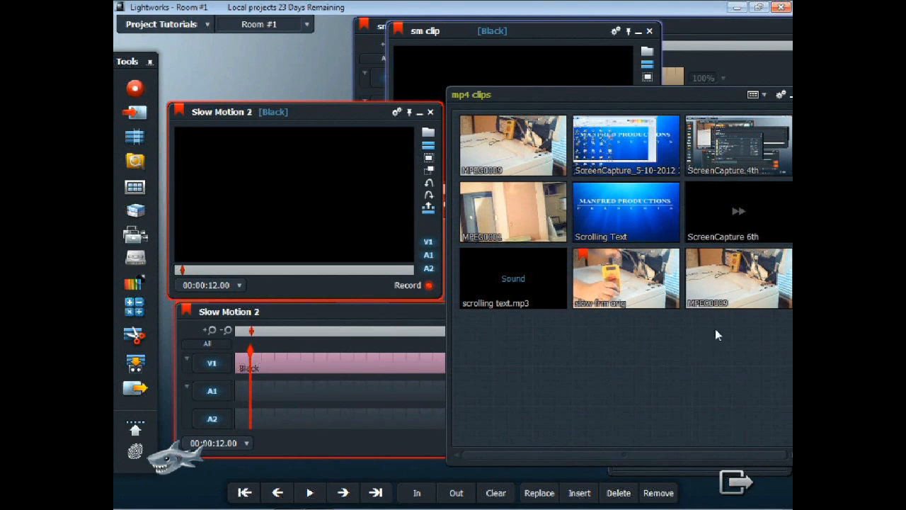
# Edit the full MPEG0009 clip into the start of Slow Motion 2 over the black filler.
pyautogui.doubleClick(739, 278)
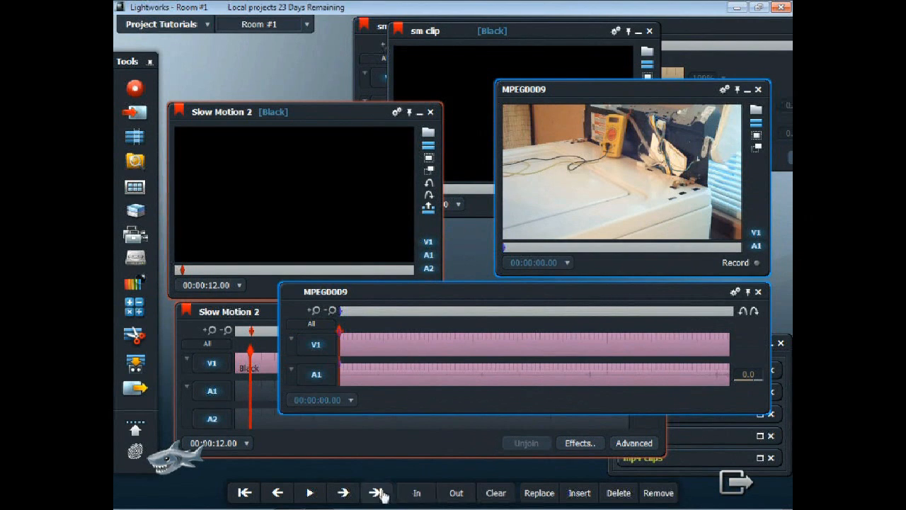
pyautogui.click(377, 493)
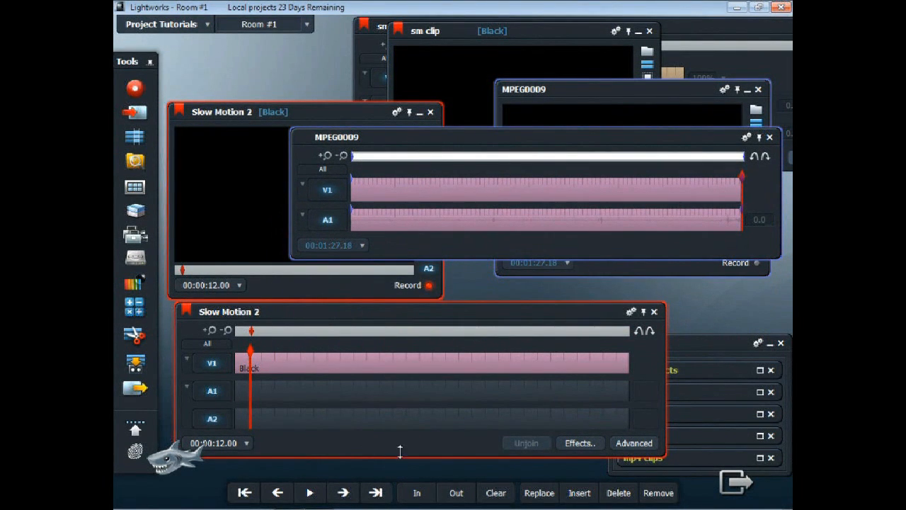
pyautogui.click(578, 492)
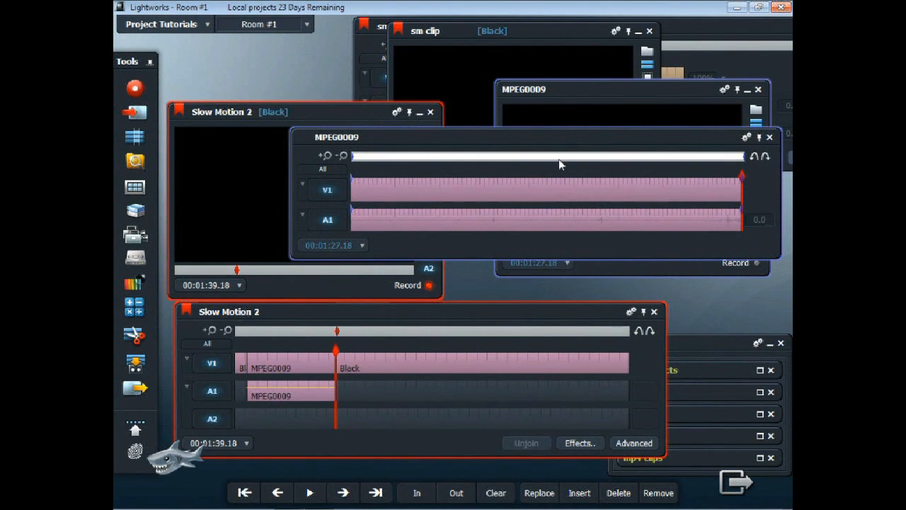
pyautogui.moveTo(578, 144)
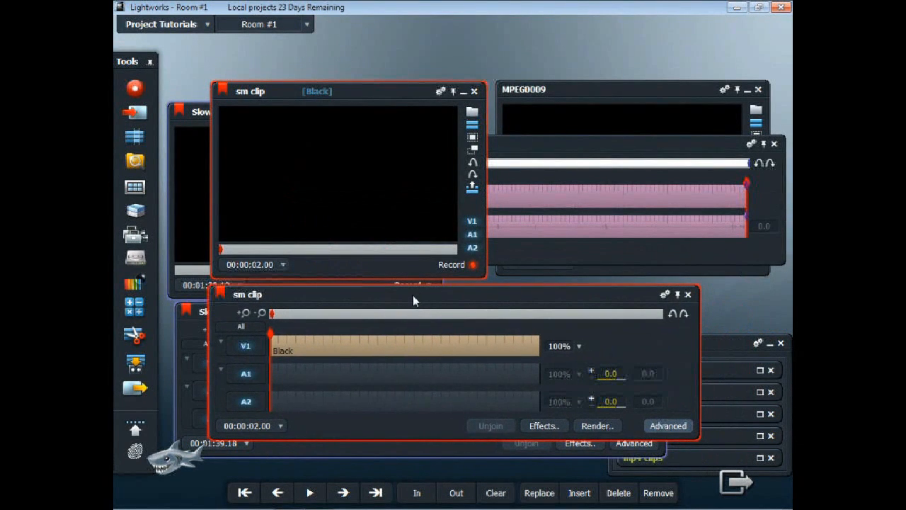
pyautogui.moveTo(431, 289)
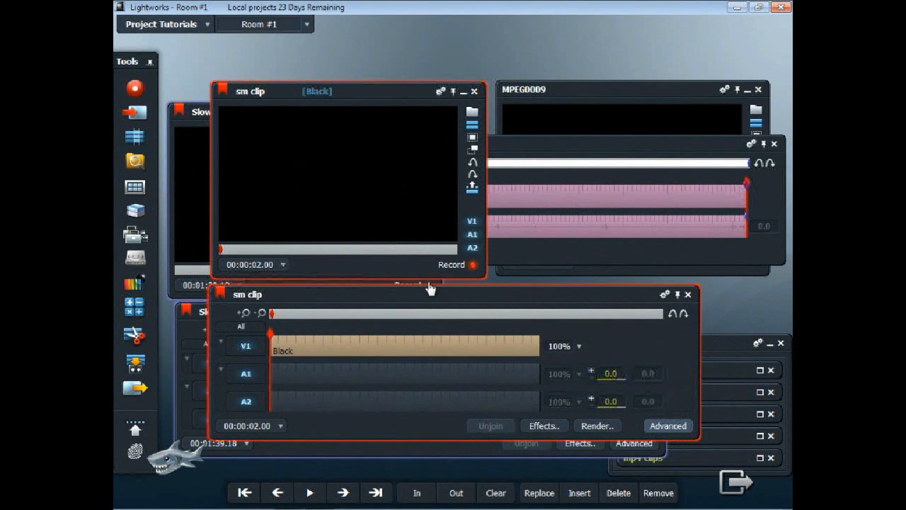
pyautogui.moveTo(587, 379)
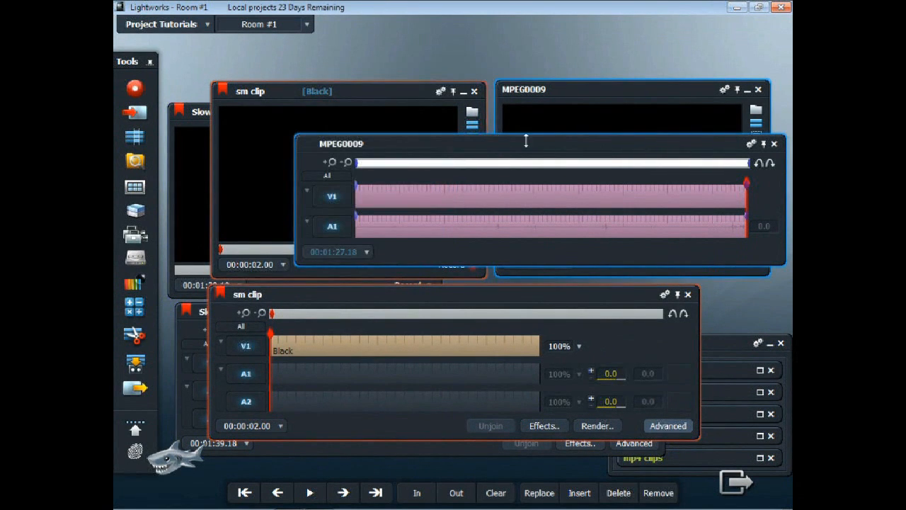
pyautogui.moveTo(361, 303)
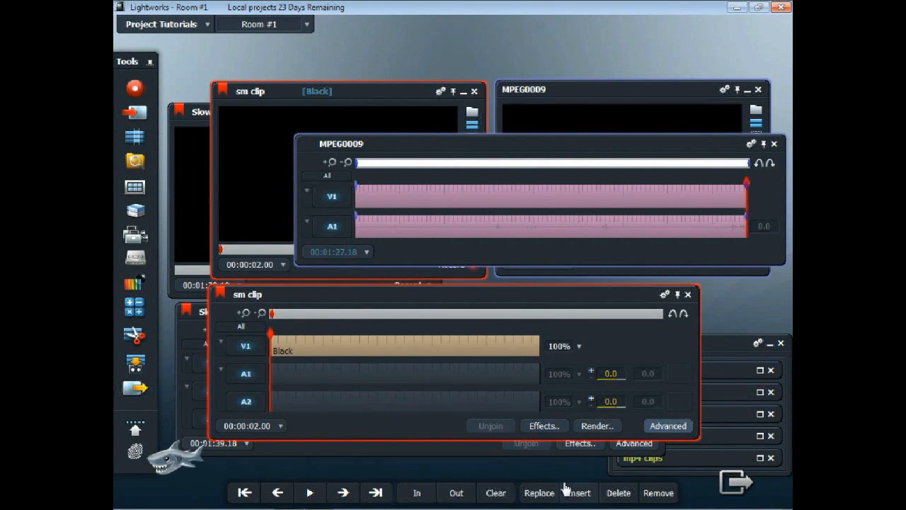
# Overwrite the sm clip's opening black with MPEG0009, then dismiss the MPEG0009 viewer.
pyautogui.click(578, 493)
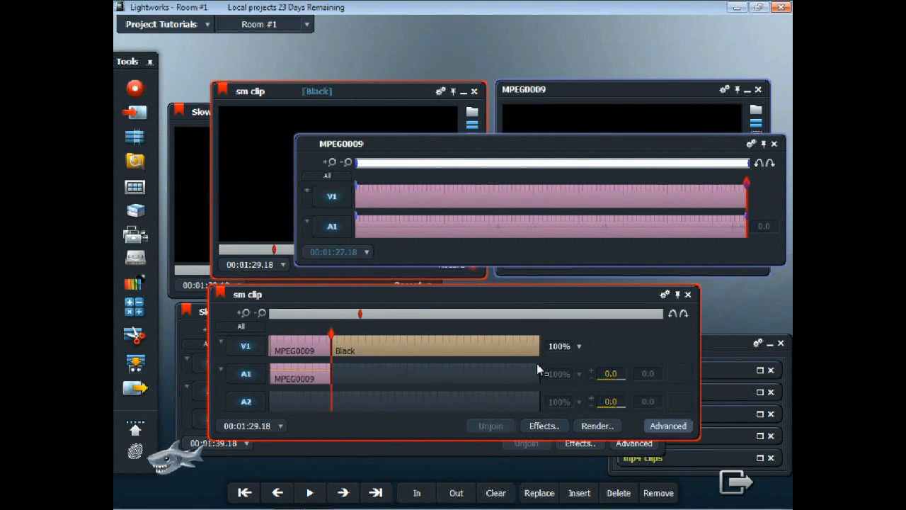
pyautogui.moveTo(615, 215)
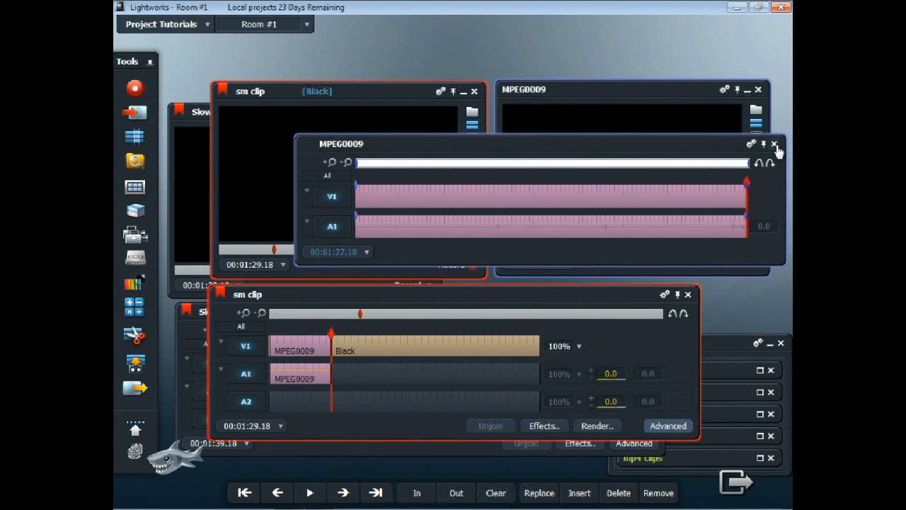
pyautogui.click(764, 144)
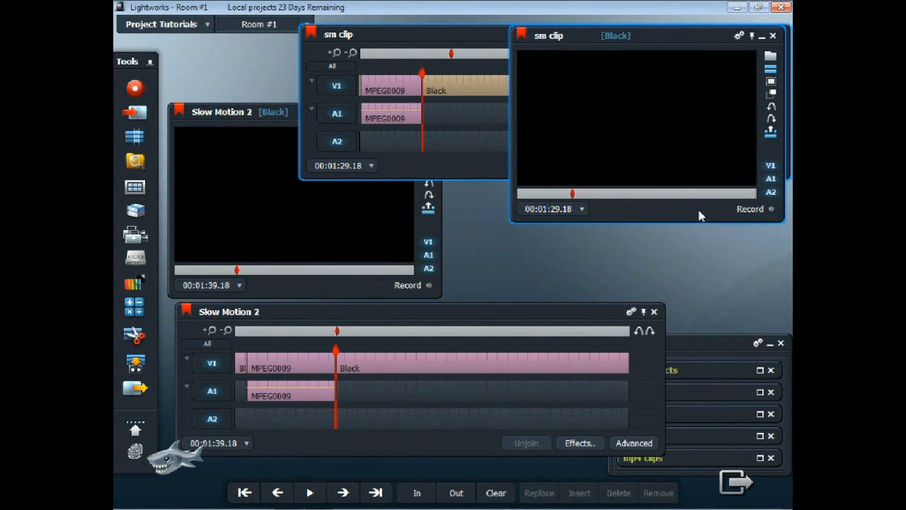
pyautogui.moveTo(356, 278)
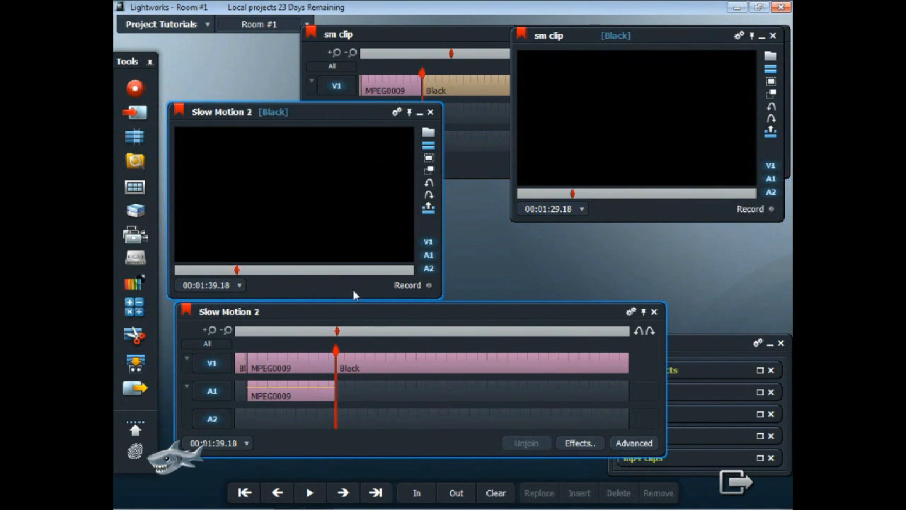
pyautogui.moveTo(431, 288)
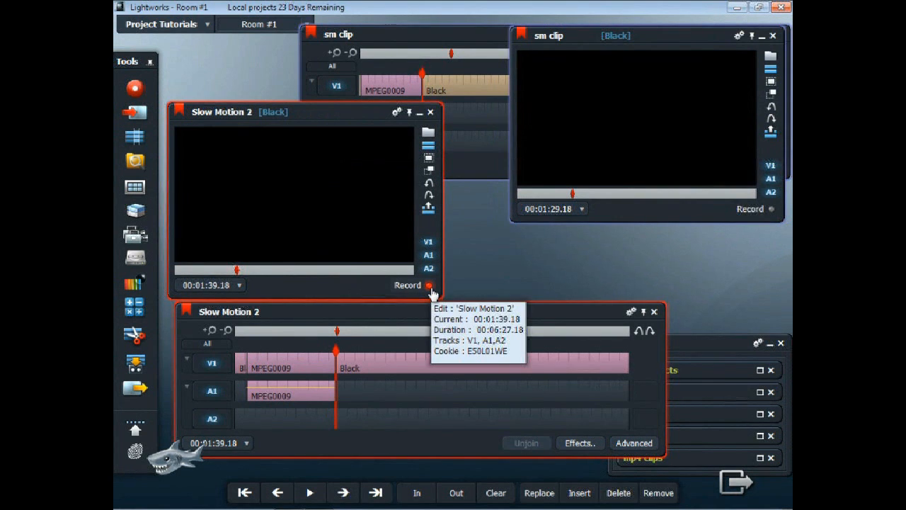
pyautogui.moveTo(315, 452)
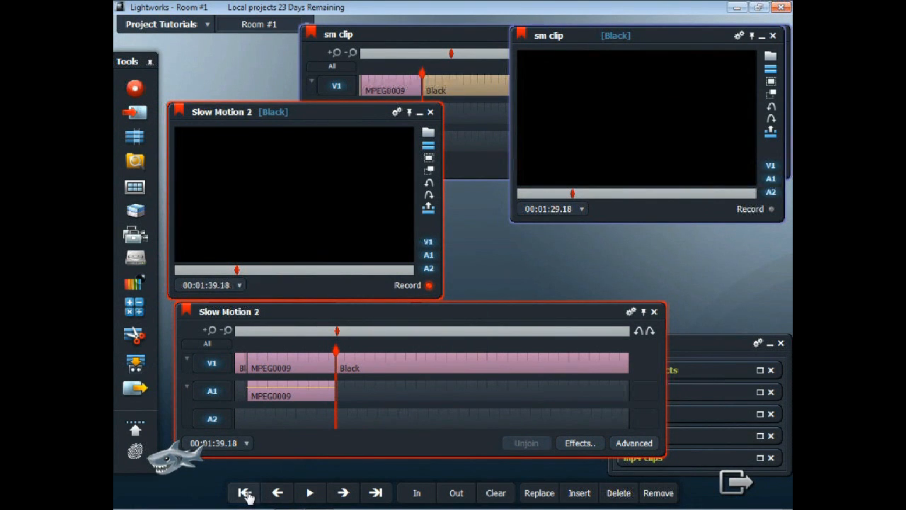
# Play Slow Motion 2 from its start and step frame by frame through the MPEG0009 footage.
pyautogui.click(244, 493)
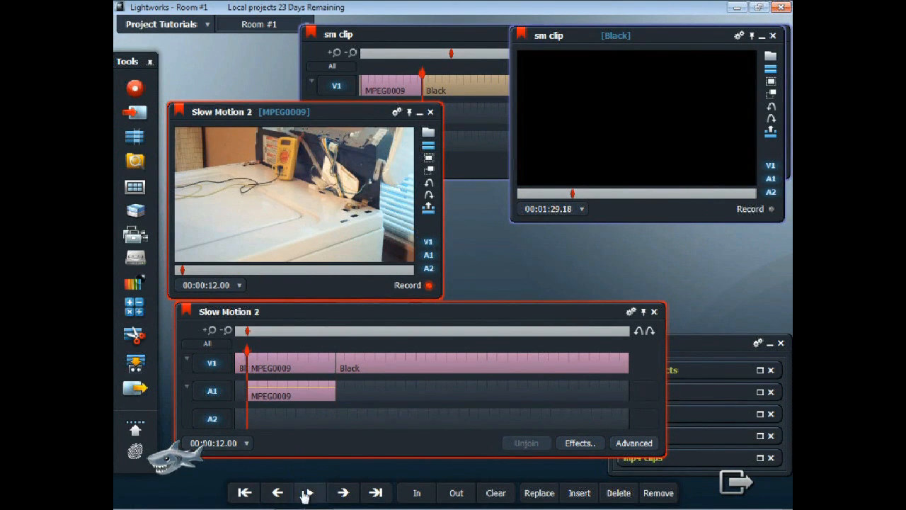
pyautogui.click(308, 492)
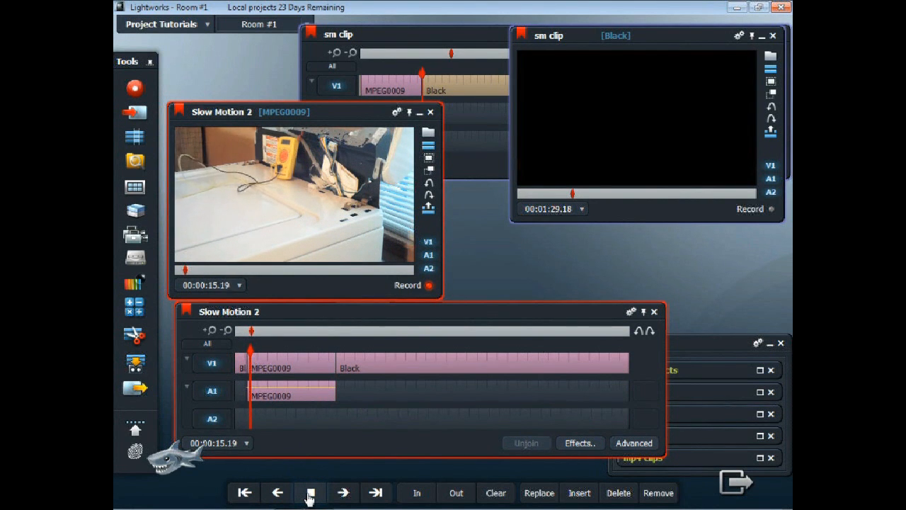
pyautogui.click(308, 492)
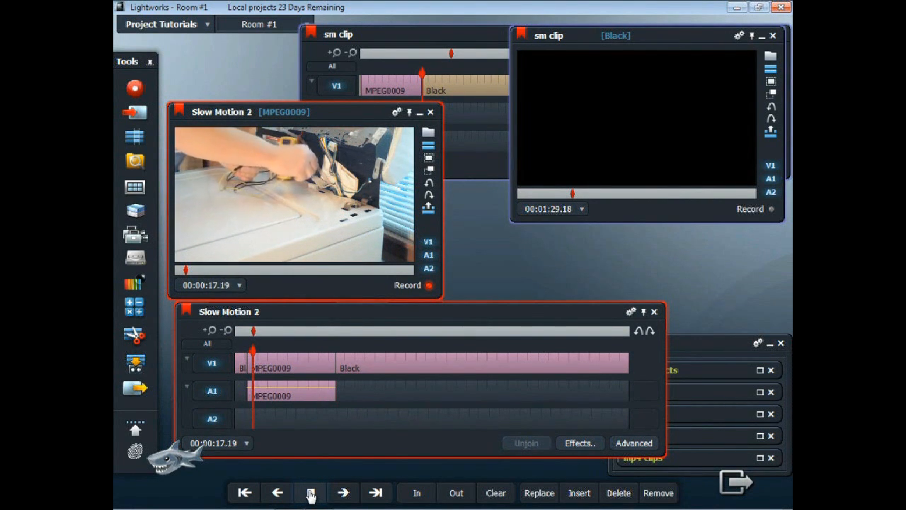
pyautogui.click(310, 493)
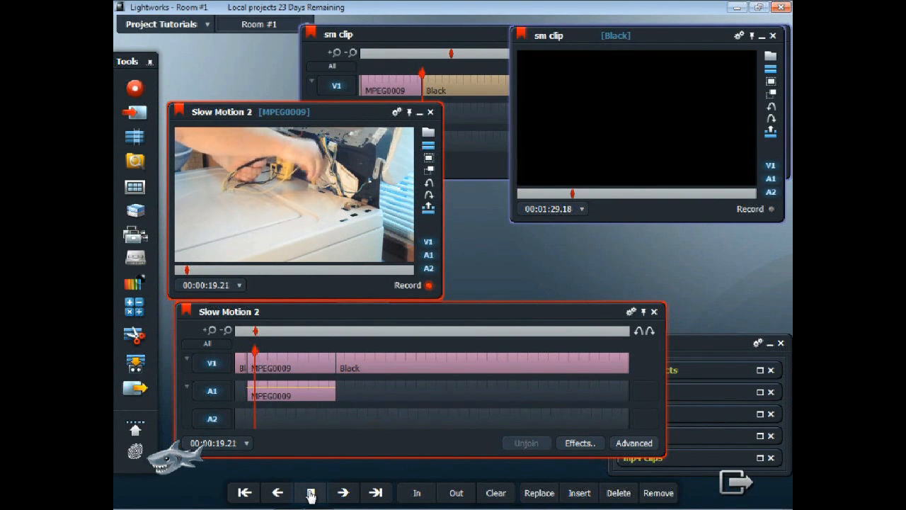
pyautogui.click(308, 493)
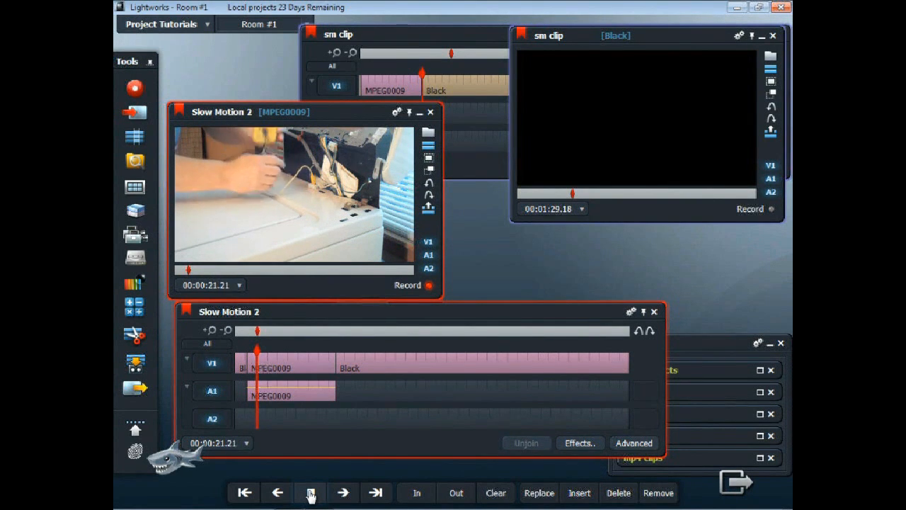
pyautogui.click(309, 492)
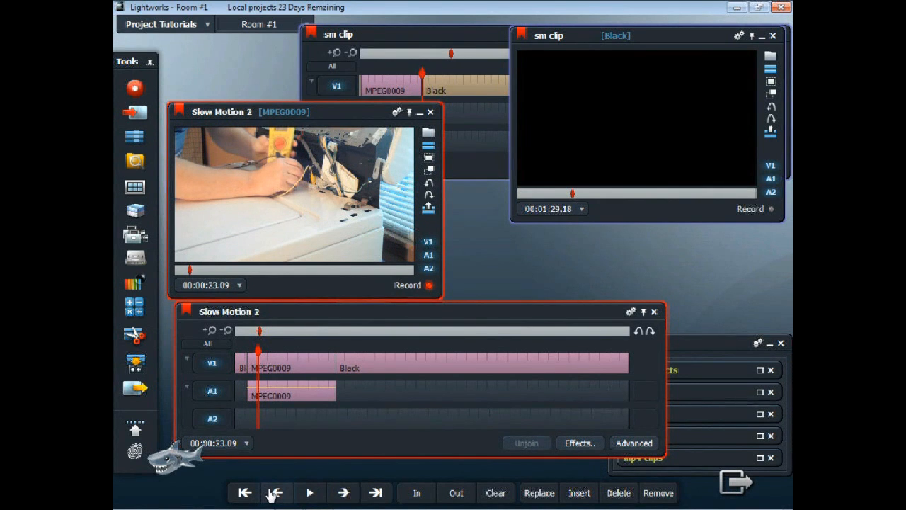
pyautogui.click(275, 493)
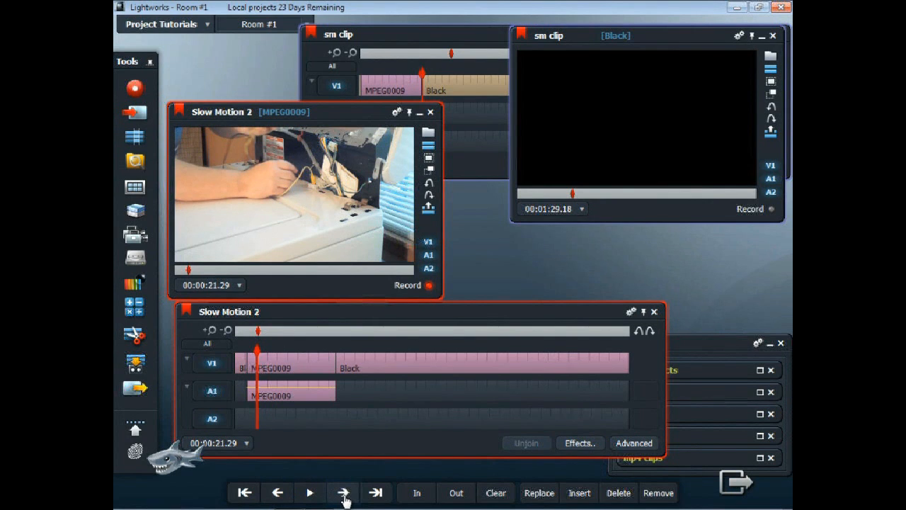
pyautogui.click(342, 493)
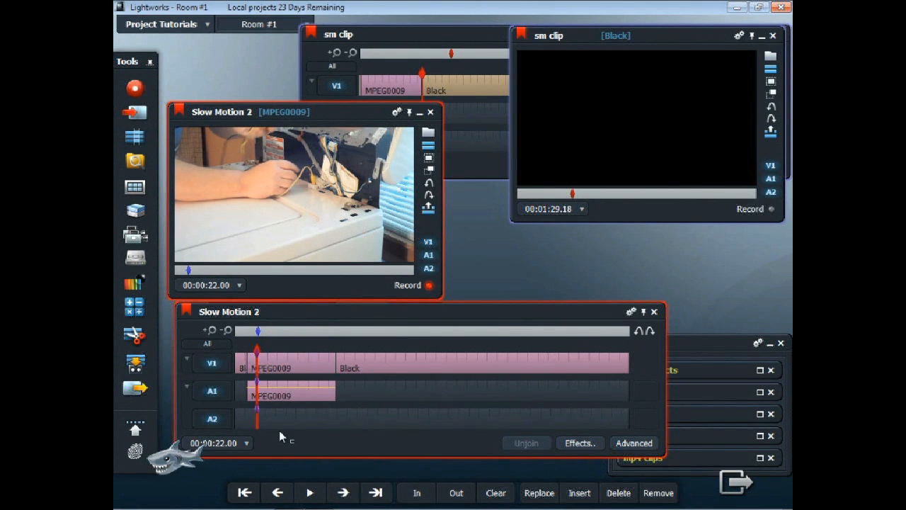
pyautogui.moveTo(261, 391)
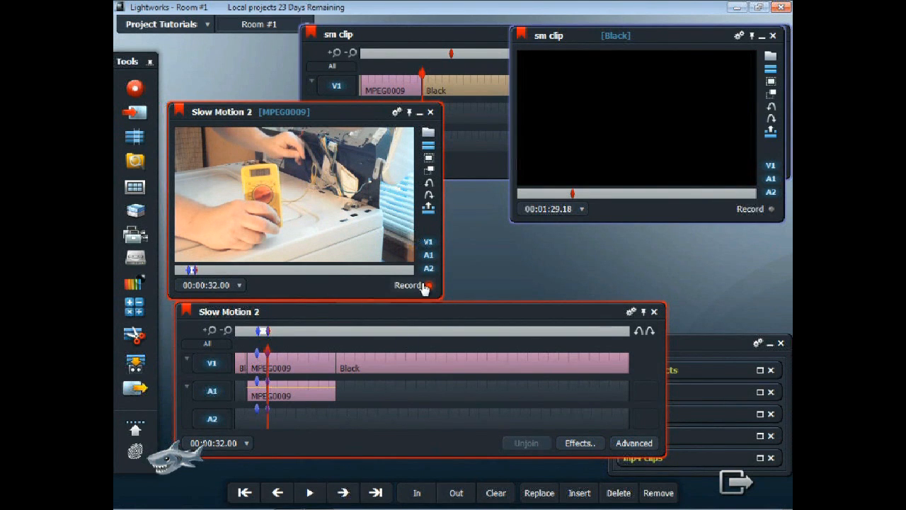
pyautogui.click(618, 493)
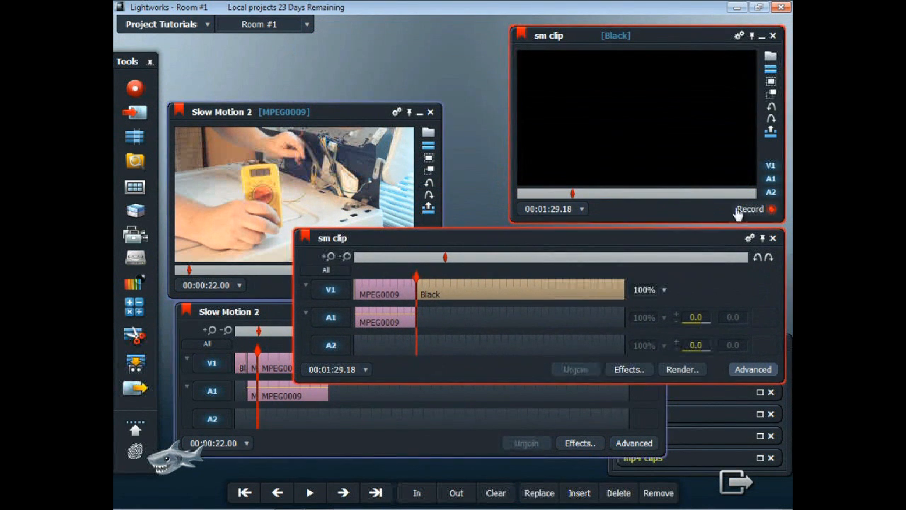
pyautogui.moveTo(424, 347)
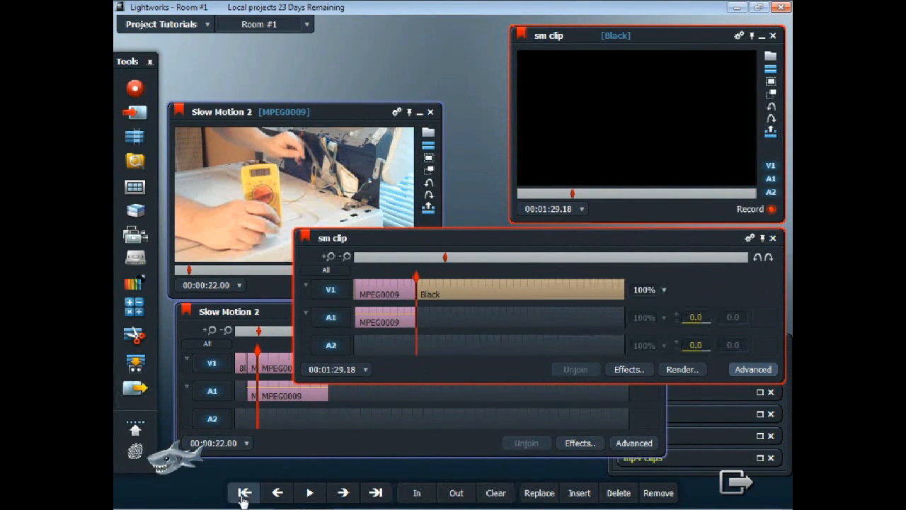
# Play the sm clip from its start and position the playhead at 00:00:20.00.
pyautogui.click(244, 492)
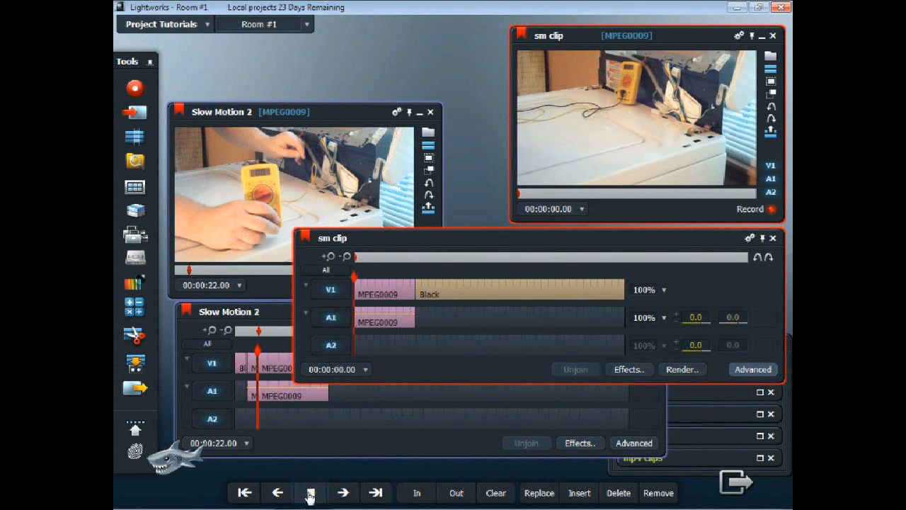
pyautogui.click(309, 493)
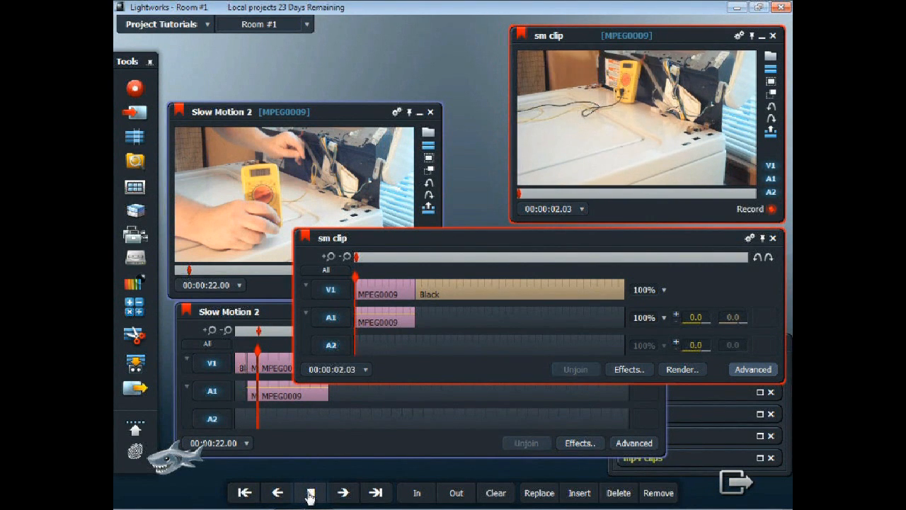
pyautogui.click(309, 493)
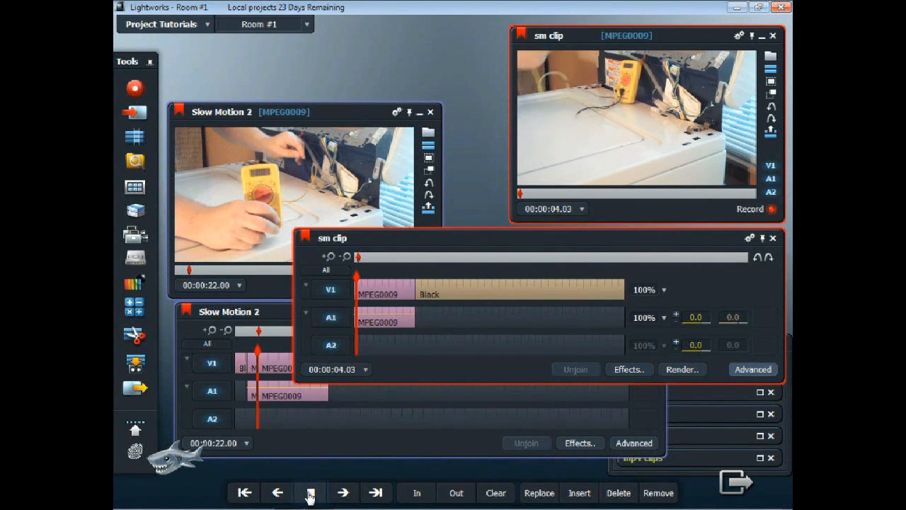
pyautogui.click(309, 493)
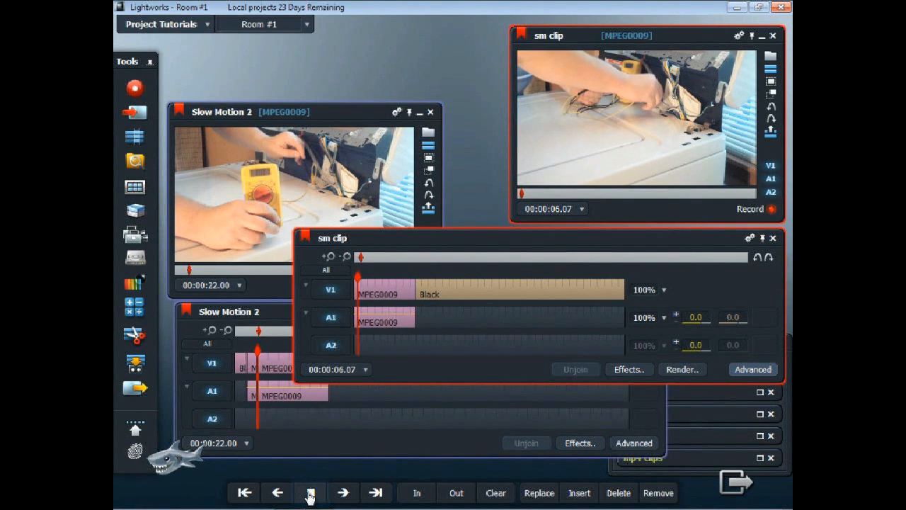
pyautogui.click(308, 493)
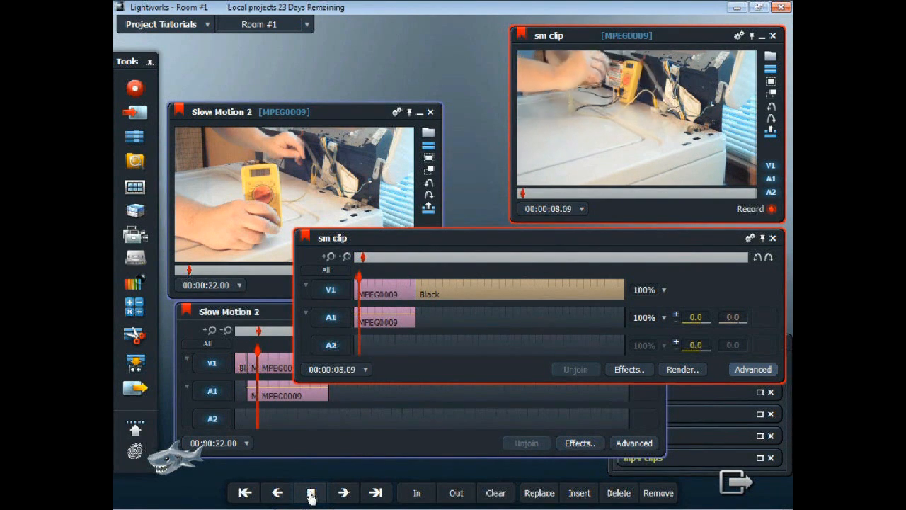
pyautogui.click(309, 493)
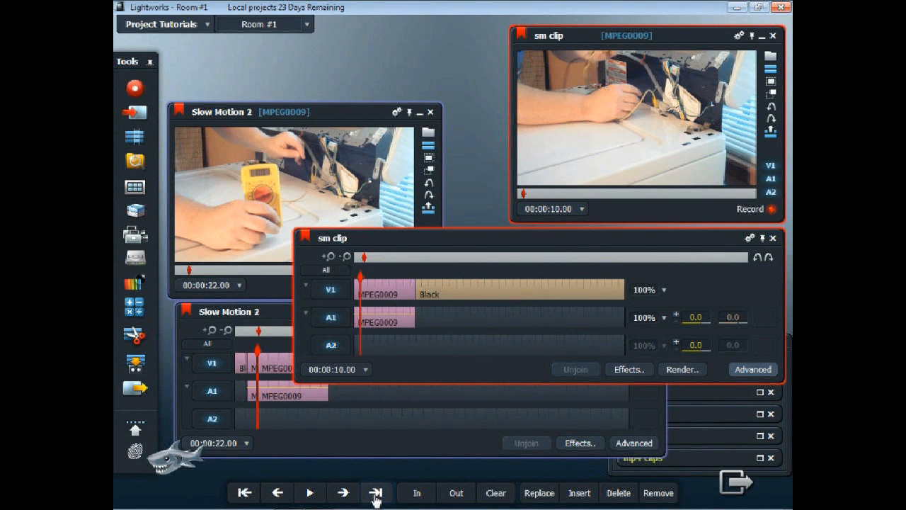
pyautogui.click(377, 493)
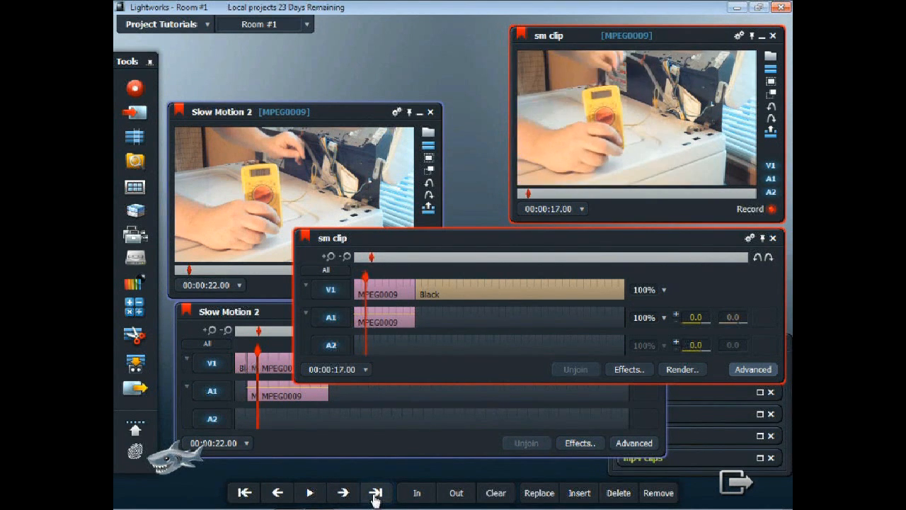
pyautogui.click(375, 492)
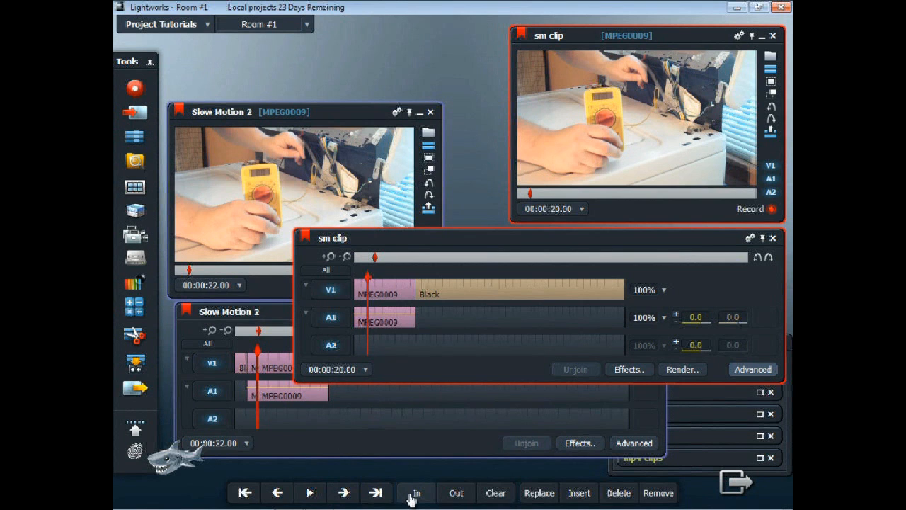
pyautogui.moveTo(425, 495)
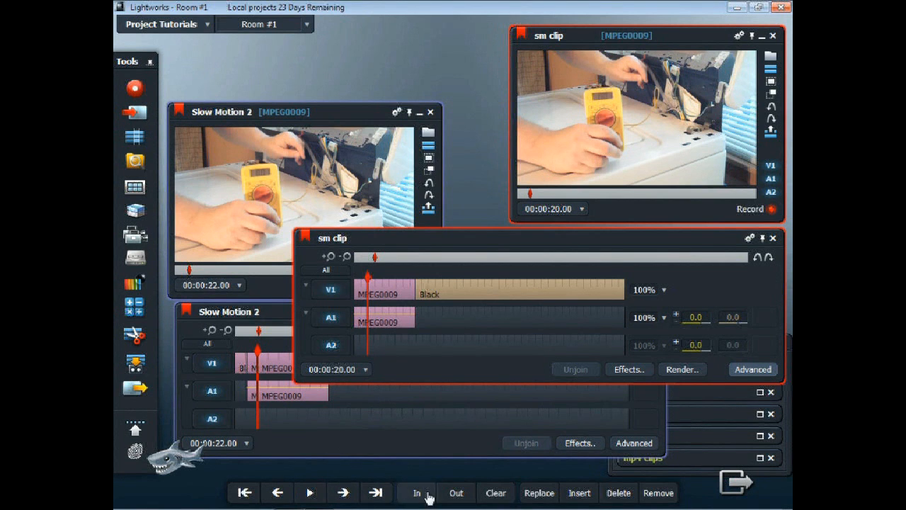
# Mark the section beginning at 20 seconds and delete it from the sm clip.
pyautogui.click(377, 492)
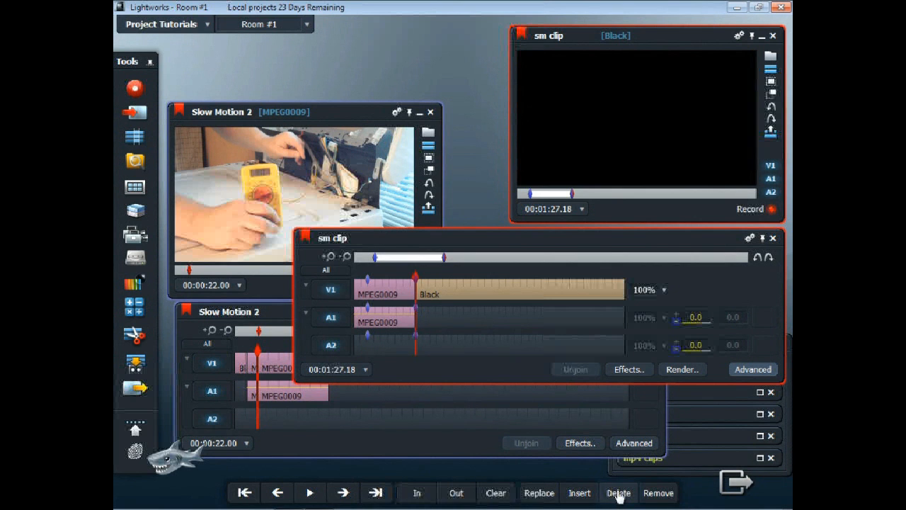
pyautogui.click(618, 493)
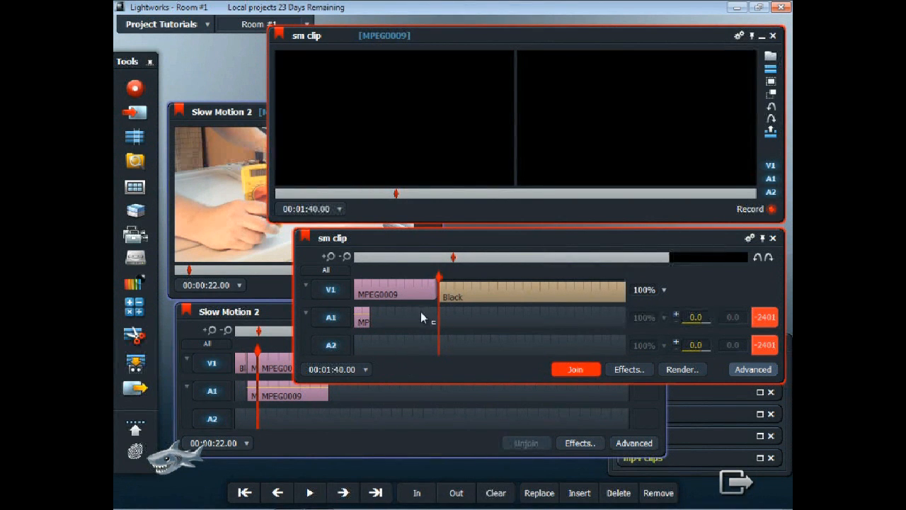
# Trim the A1 MPEG0009 clip end until the sync offset with V1 is nearly zero.
pyautogui.click(575, 368)
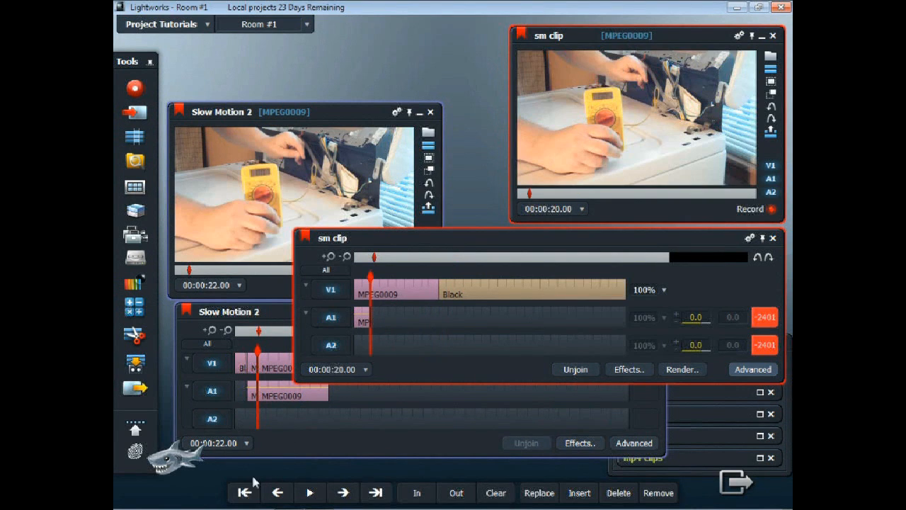
pyautogui.click(365, 317)
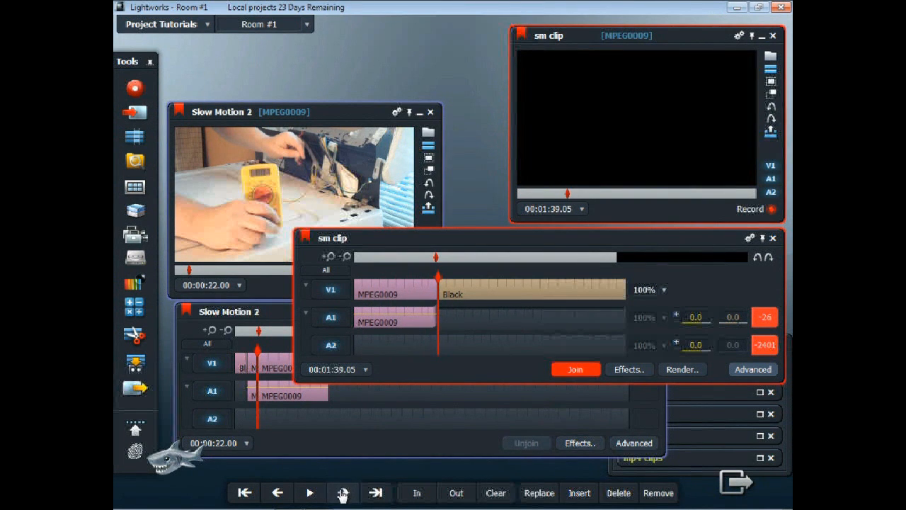
pyautogui.click(342, 493)
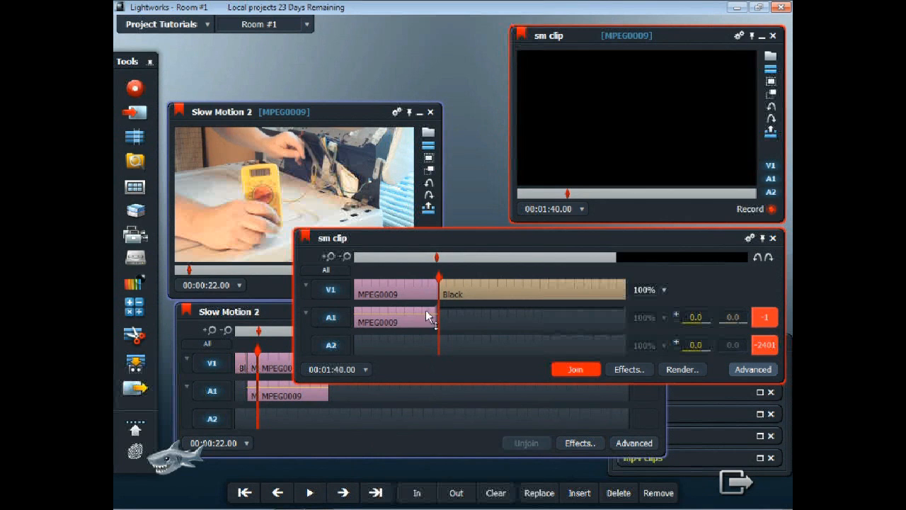
pyautogui.click(575, 368)
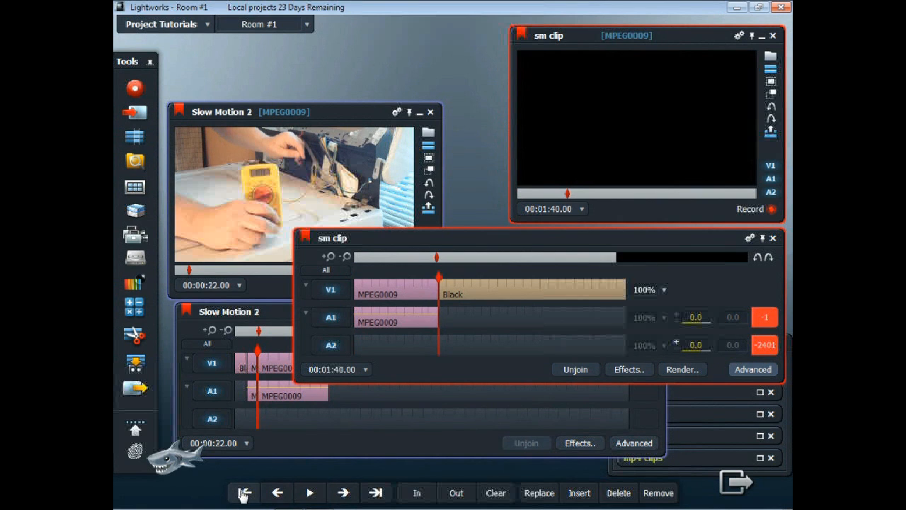
# Set both V1 and A1 of MPEG0009 to the 25% speed preset and start playback.
pyautogui.click(244, 493)
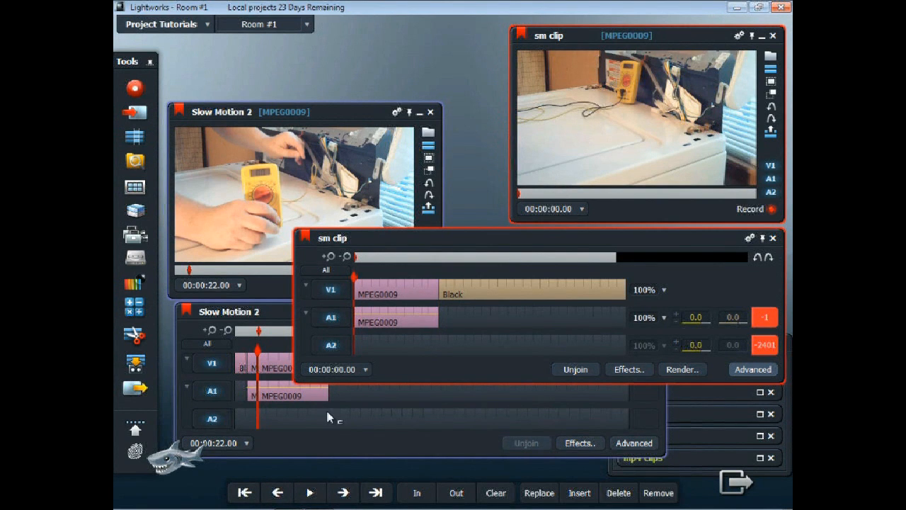
pyautogui.moveTo(665, 297)
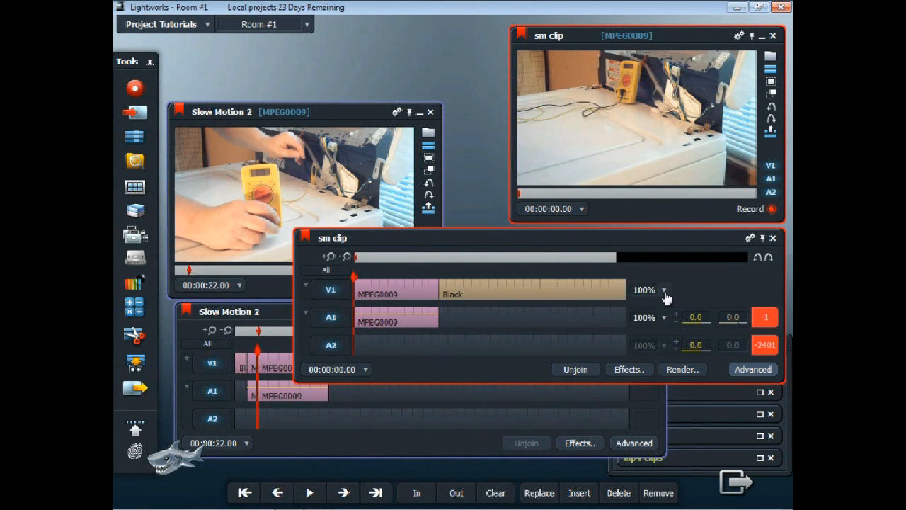
pyautogui.click(663, 290)
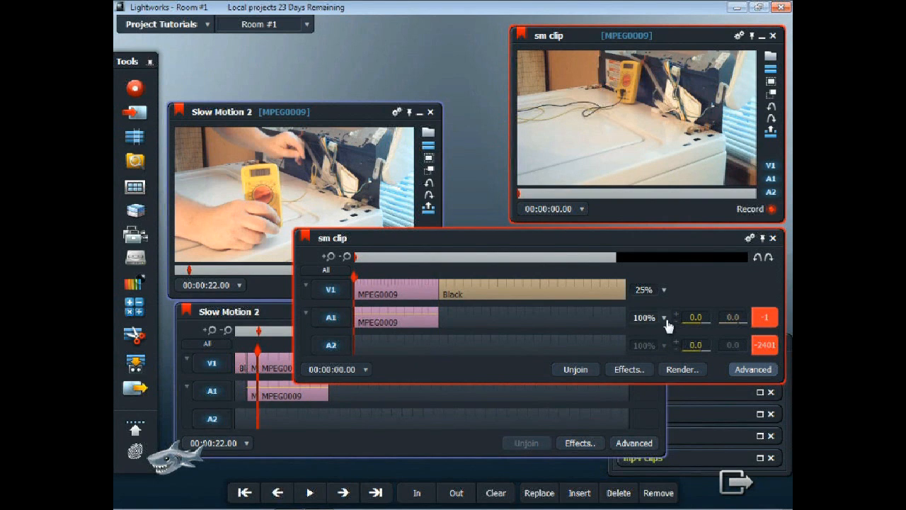
pyautogui.click(664, 317)
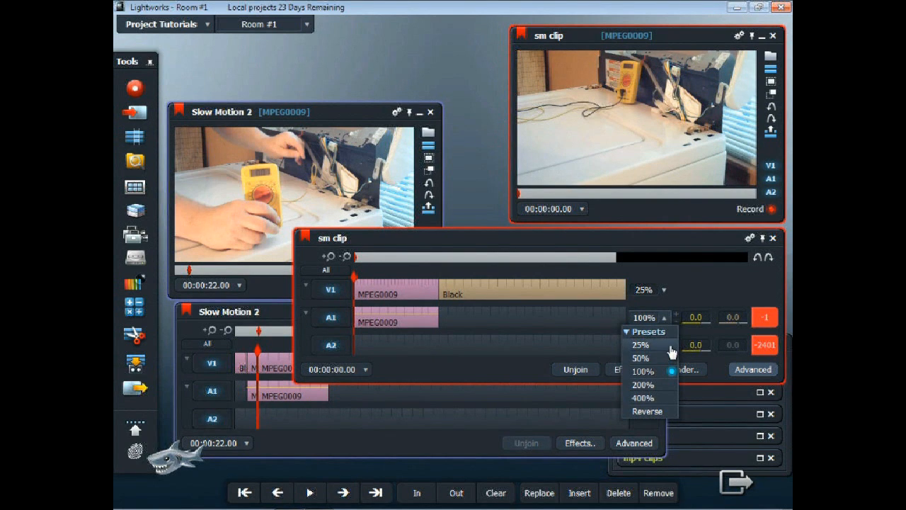
pyautogui.click(640, 346)
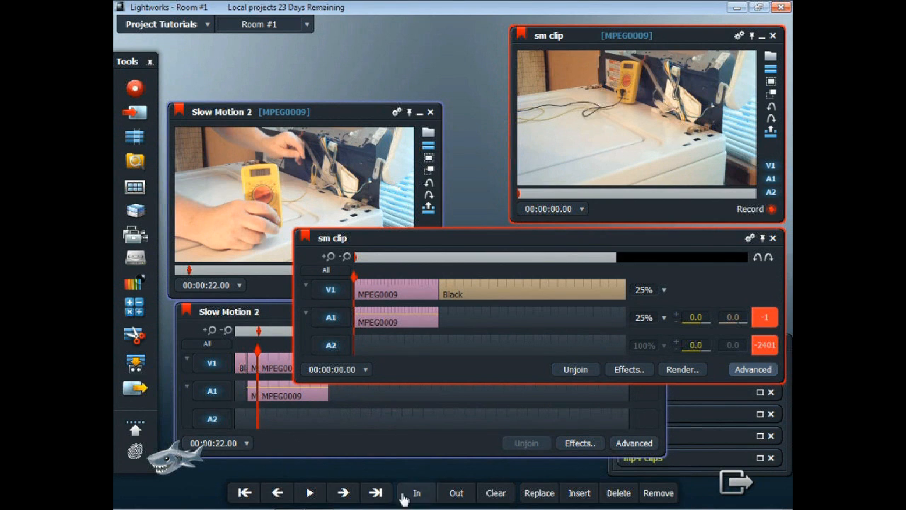
pyautogui.click(308, 493)
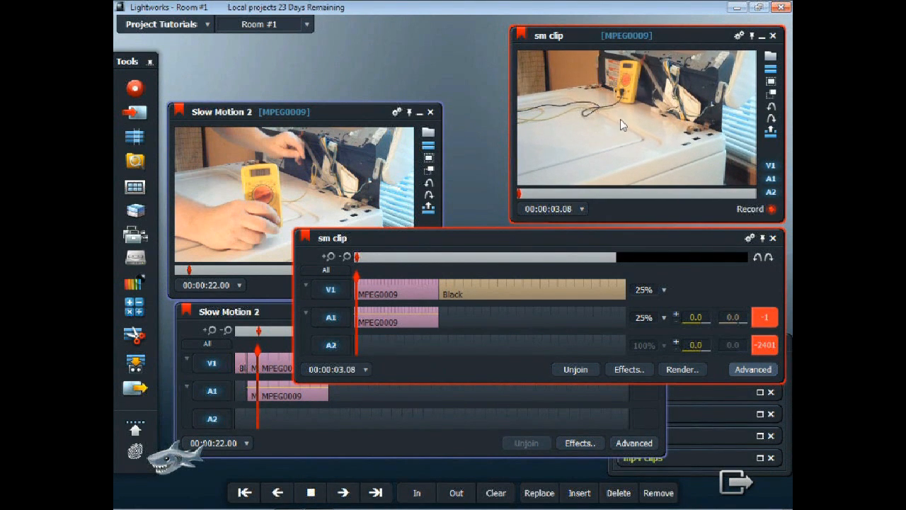
# Watch the slowed clip, stop, and park the playhead around 40 seconds for marking.
pyautogui.click(310, 493)
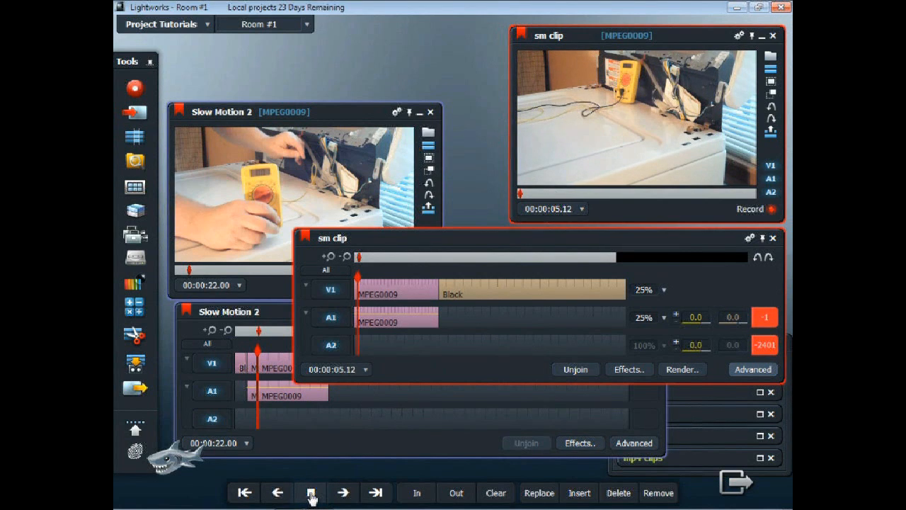
pyautogui.click(309, 493)
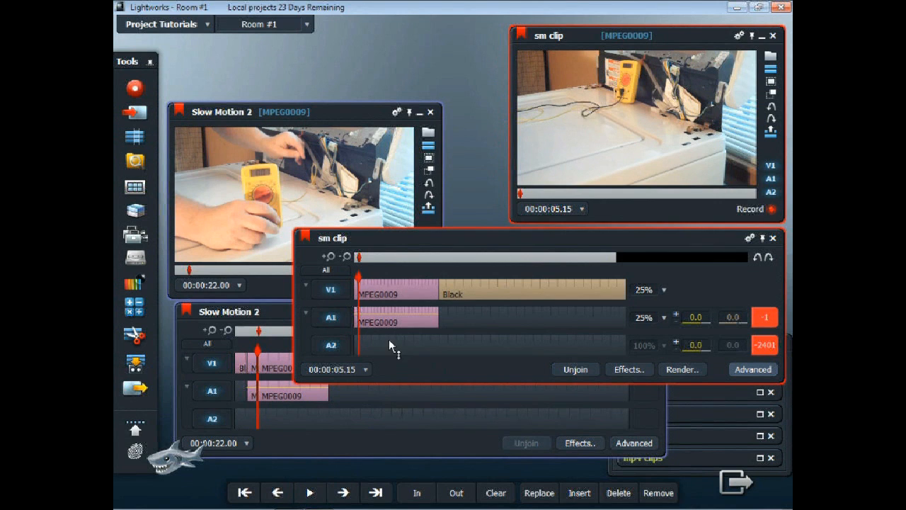
pyautogui.moveTo(380, 354)
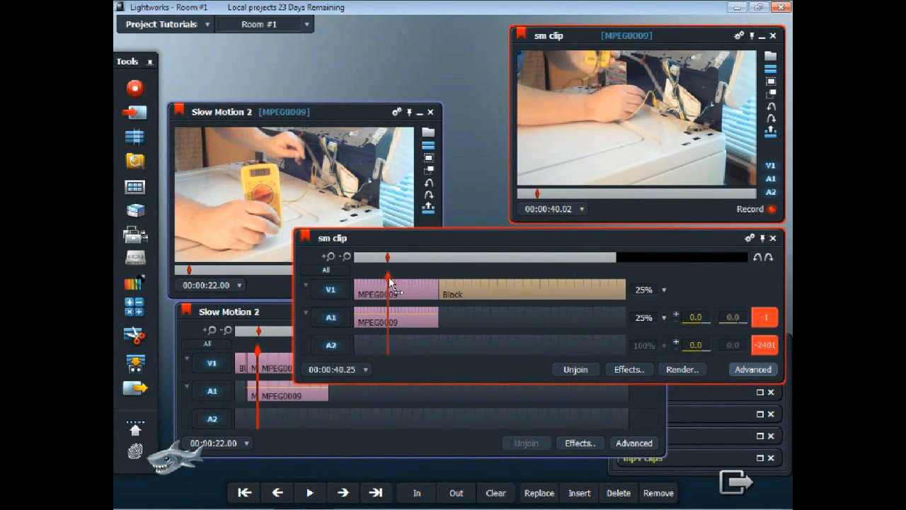
pyautogui.click(277, 493)
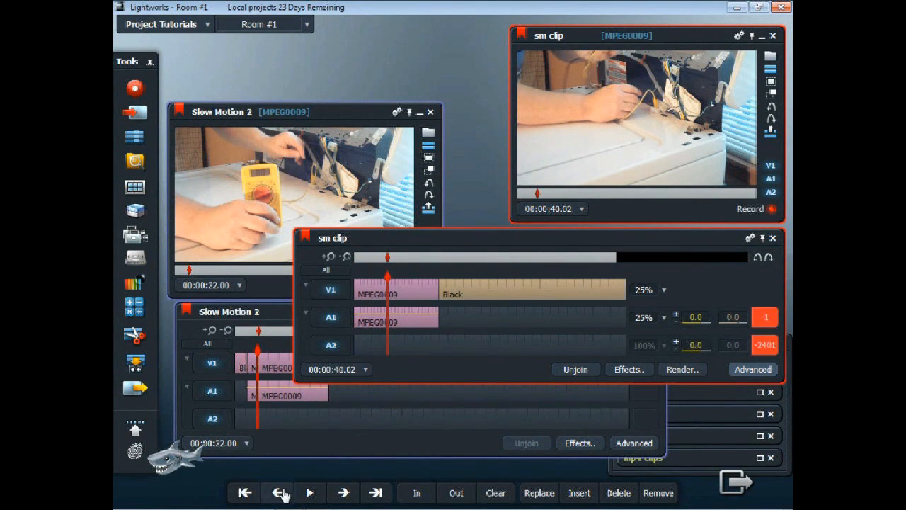
pyautogui.click(277, 493)
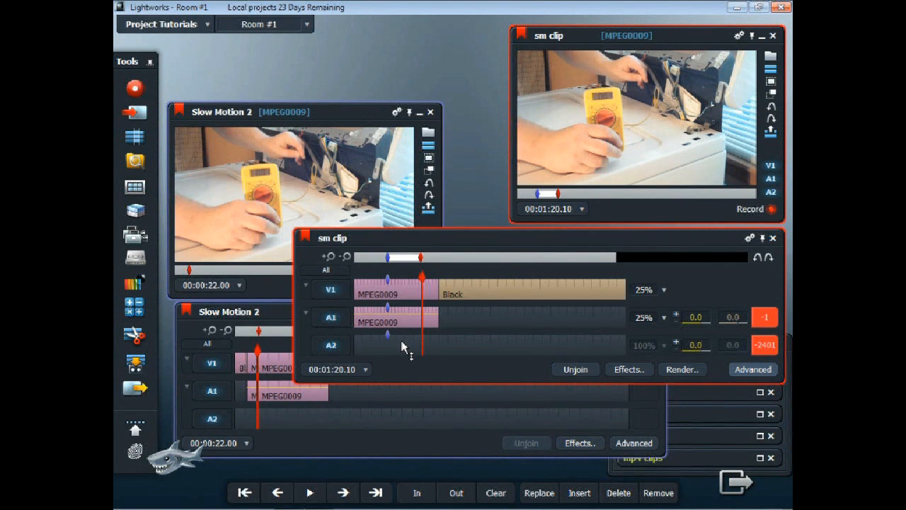
pyautogui.moveTo(409, 362)
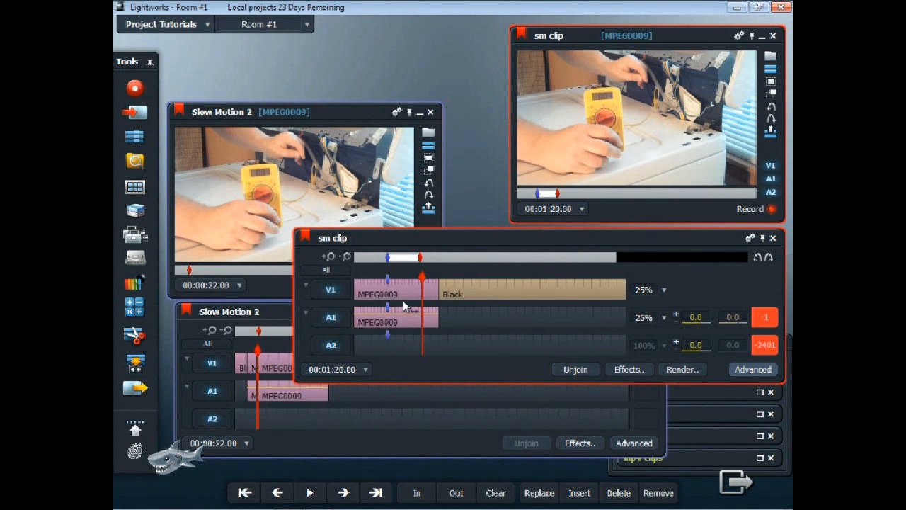
pyautogui.moveTo(427, 293)
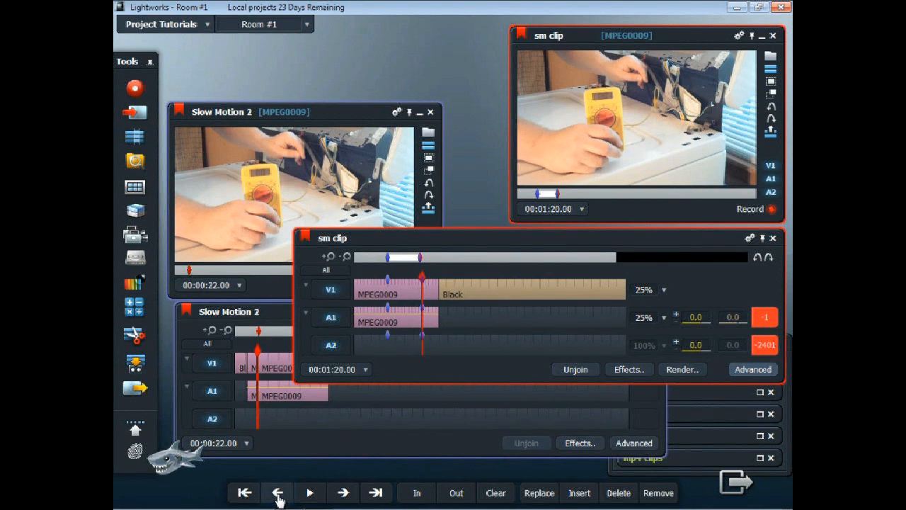
# Return to the In mark and play the marked slow-motion section from about 40 seconds.
pyautogui.click(277, 493)
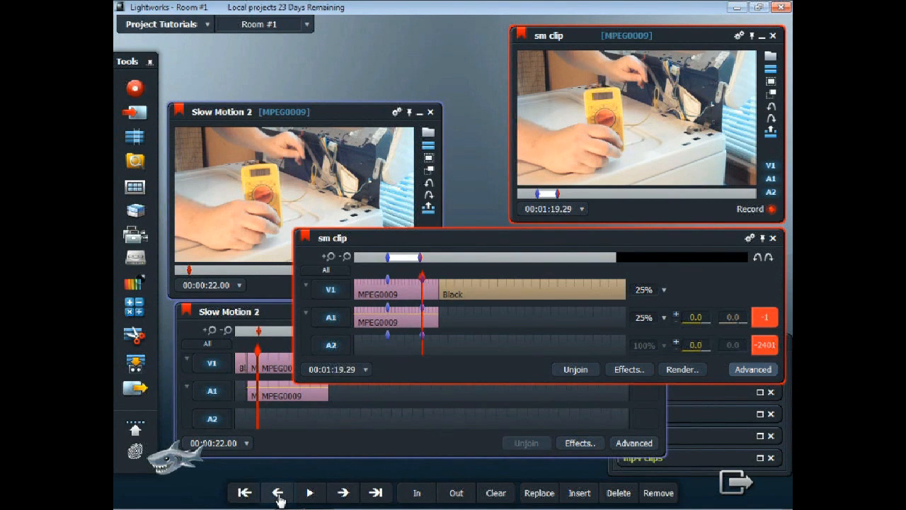
pyautogui.click(308, 492)
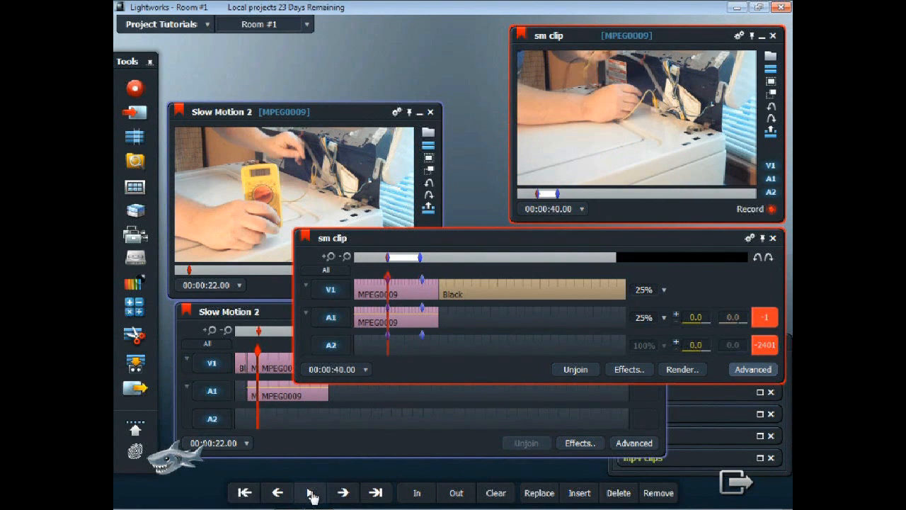
pyautogui.click(311, 492)
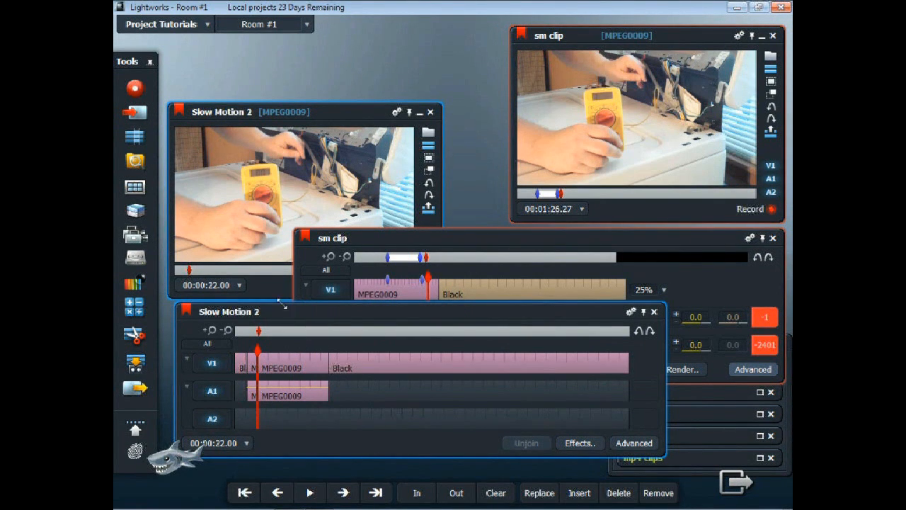
pyautogui.moveTo(136, 140)
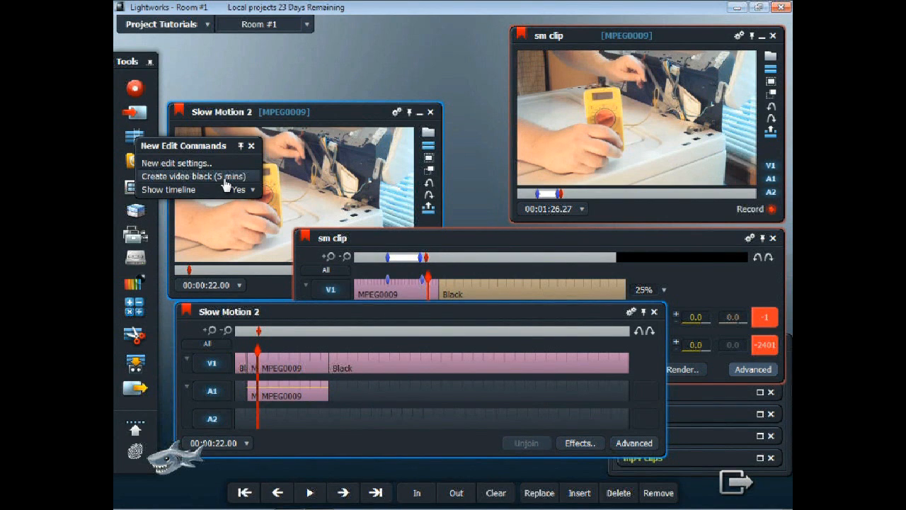
# Create video black (5 mins) as a new edit, then refocus the Slow Motion 2 edit.
pyautogui.click(192, 175)
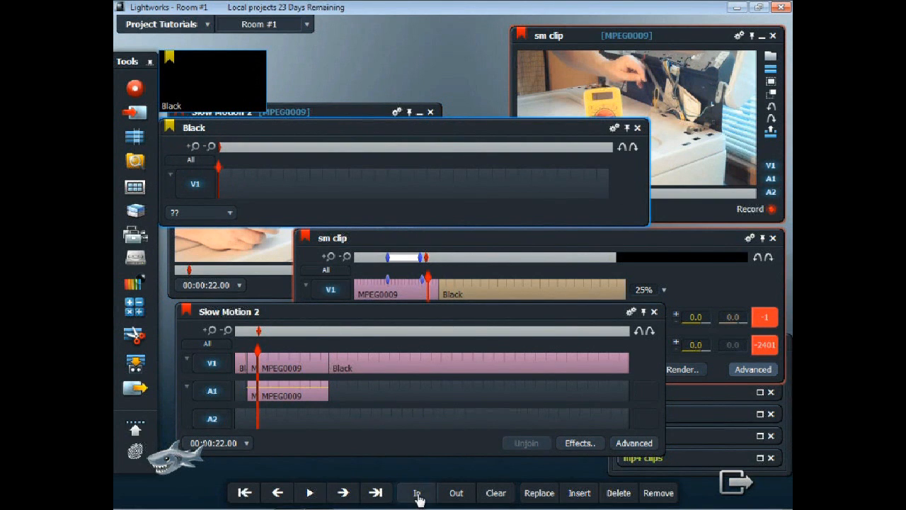
pyautogui.click(416, 493)
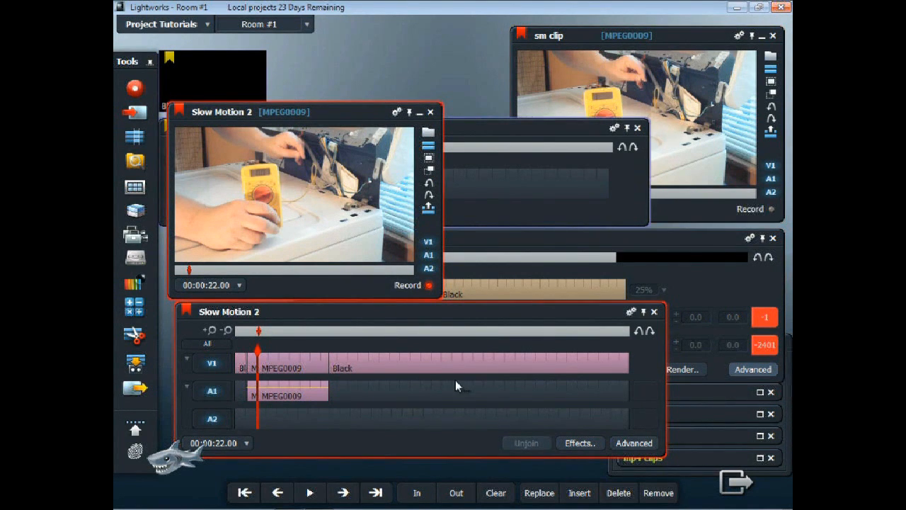
# Mark the black filler out point at the first MPEG0009 frame, ending the region near 1:42.
pyautogui.click(579, 492)
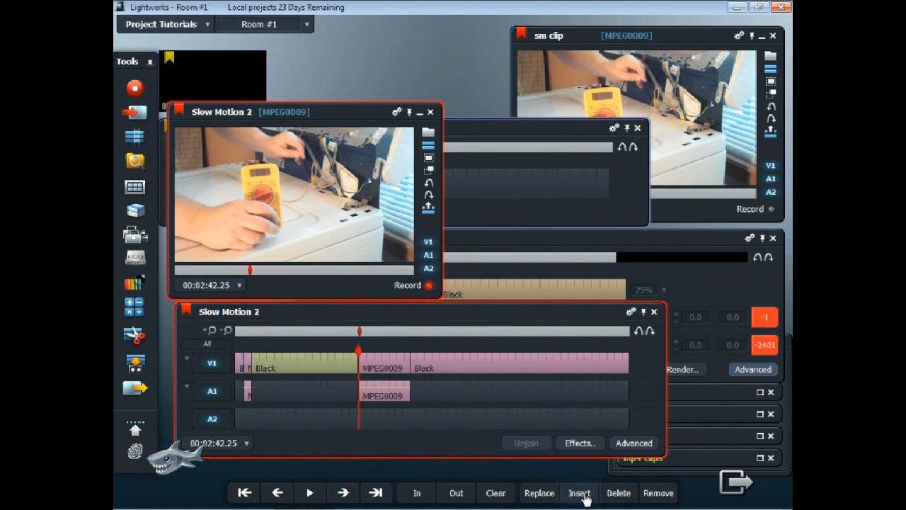
pyautogui.moveTo(399, 419)
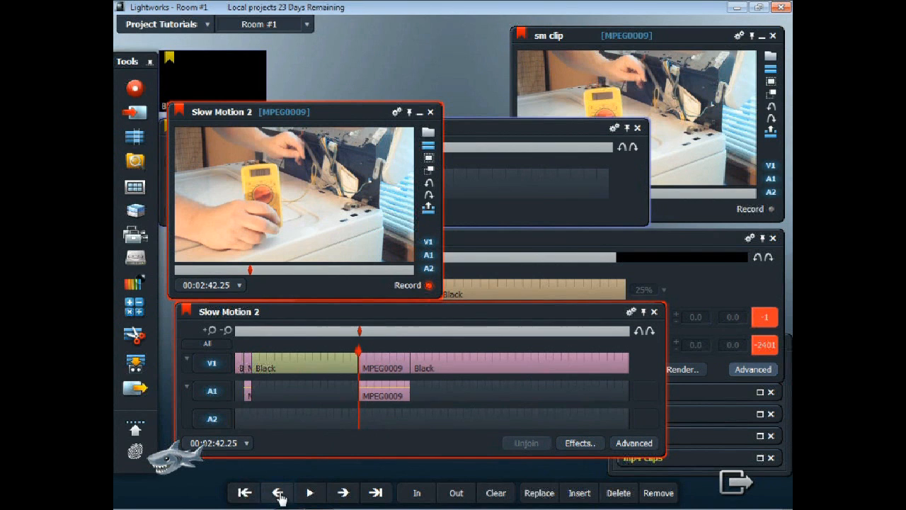
pyautogui.click(243, 493)
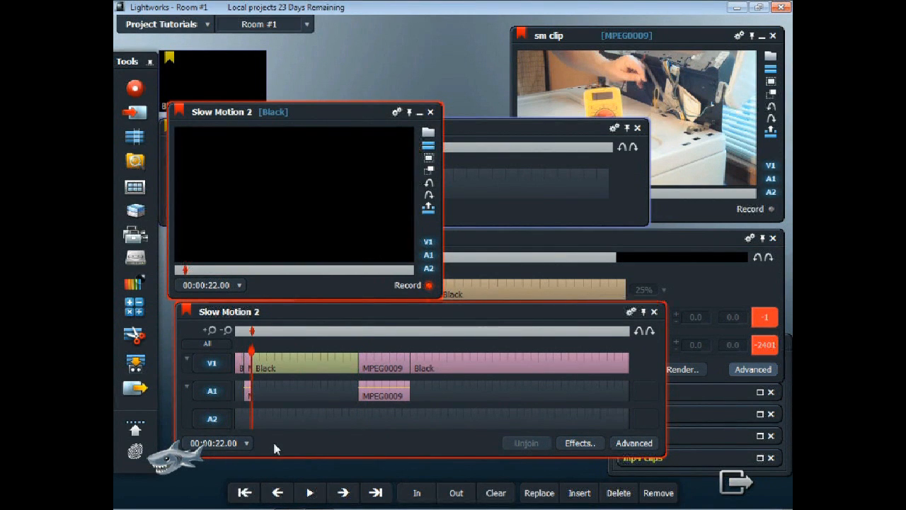
pyautogui.moveTo(255, 356)
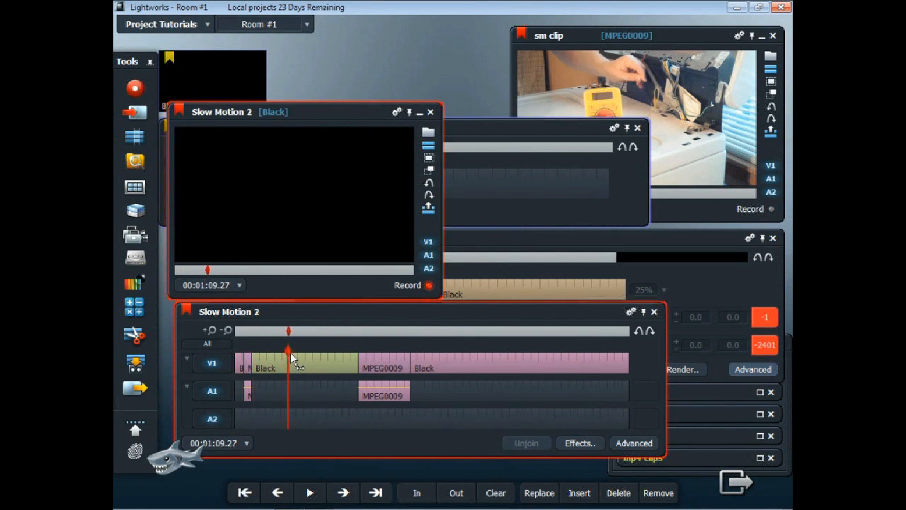
pyautogui.moveTo(289, 362); pyautogui.dragTo(315, 363)
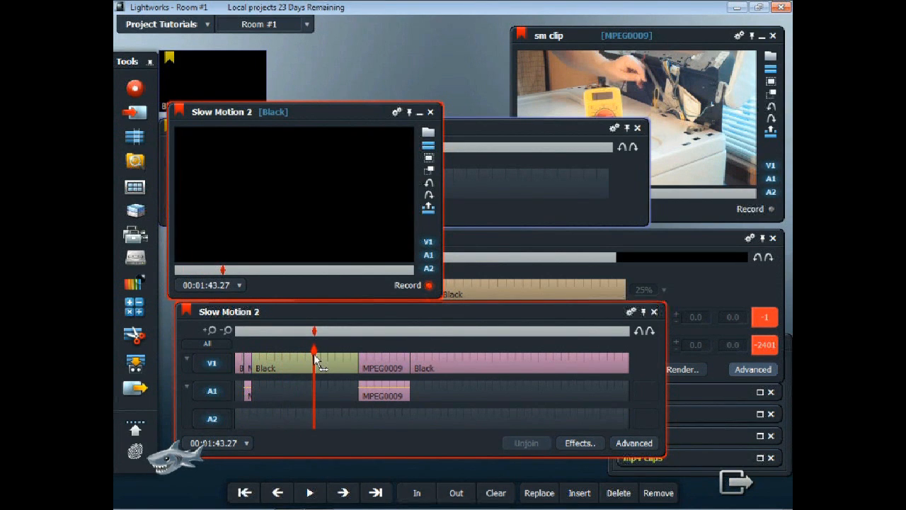
pyautogui.click(277, 492)
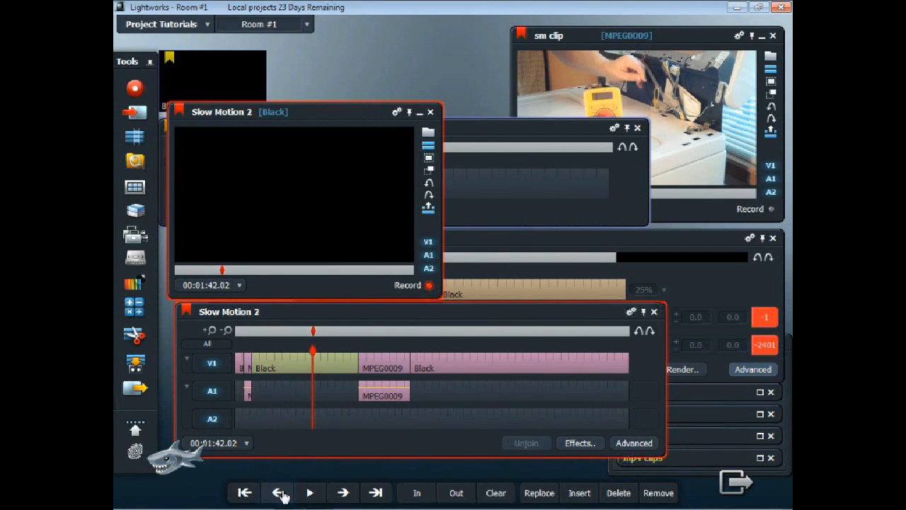
pyautogui.click(277, 493)
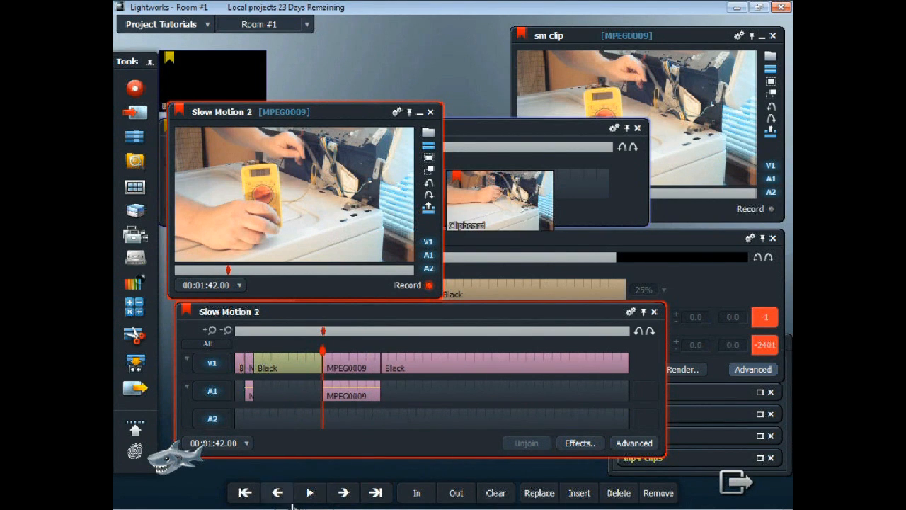
pyautogui.moveTo(455, 493)
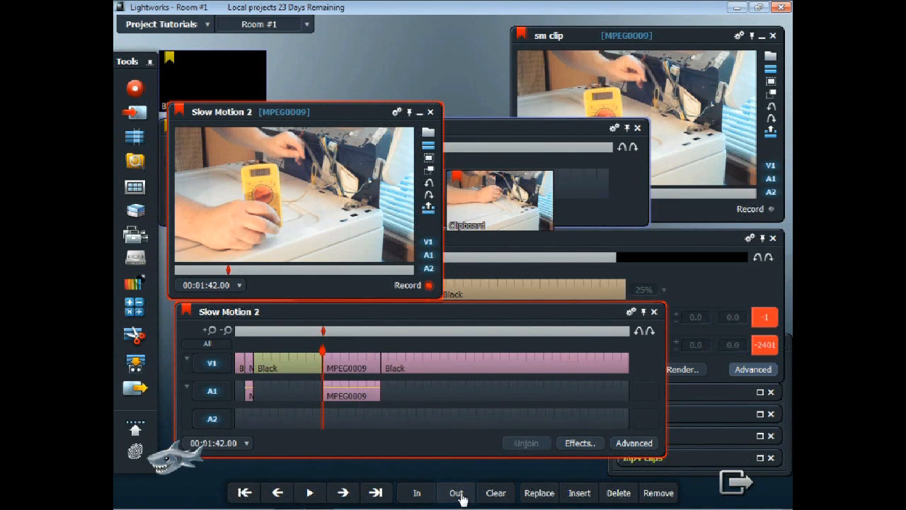
pyautogui.click(309, 493)
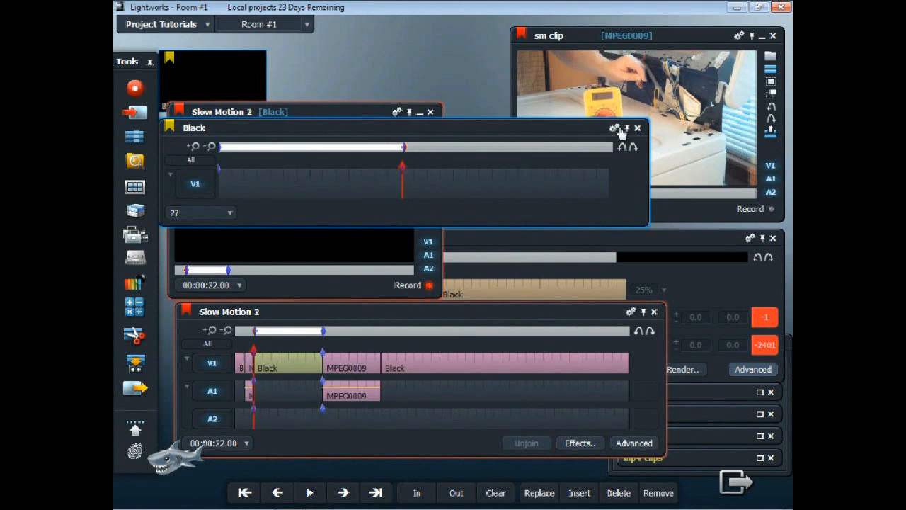
# Check sm clip's marked section, clear Slow Motion 2's marks, and mark In at 1:01.
pyautogui.click(637, 128)
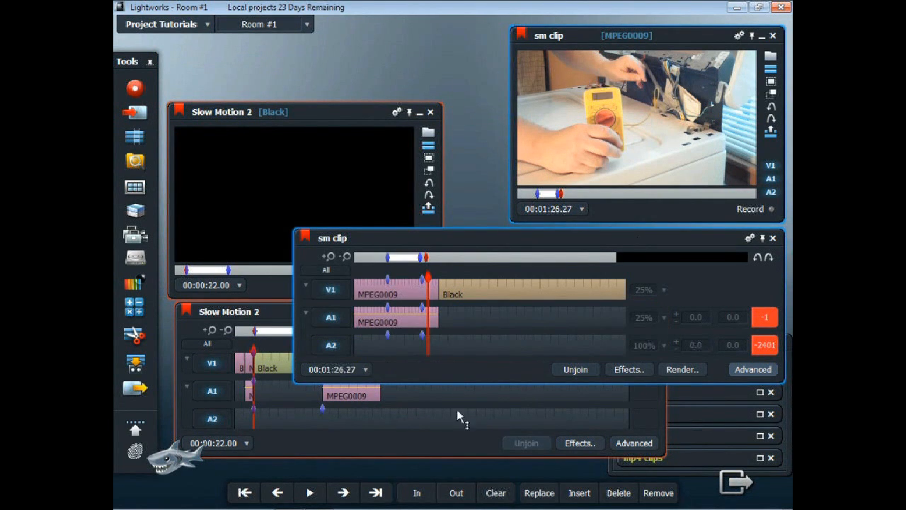
pyautogui.click(244, 492)
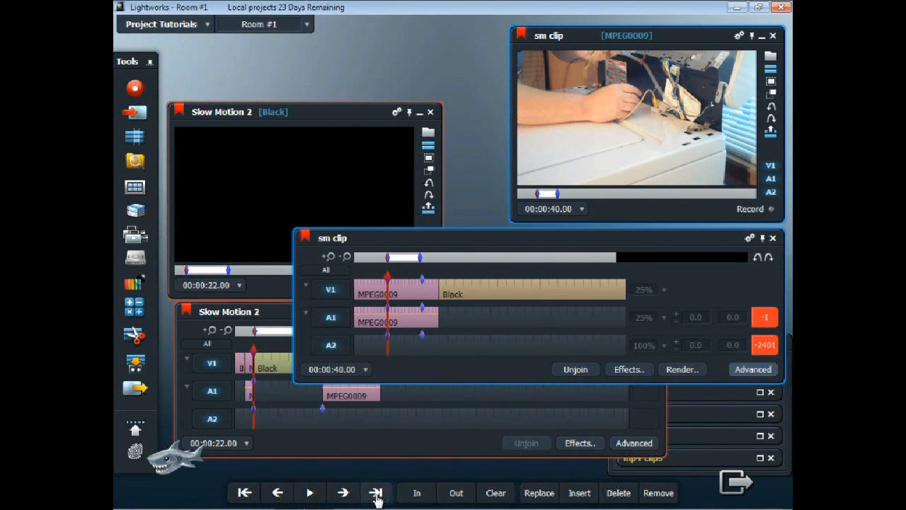
pyautogui.click(376, 493)
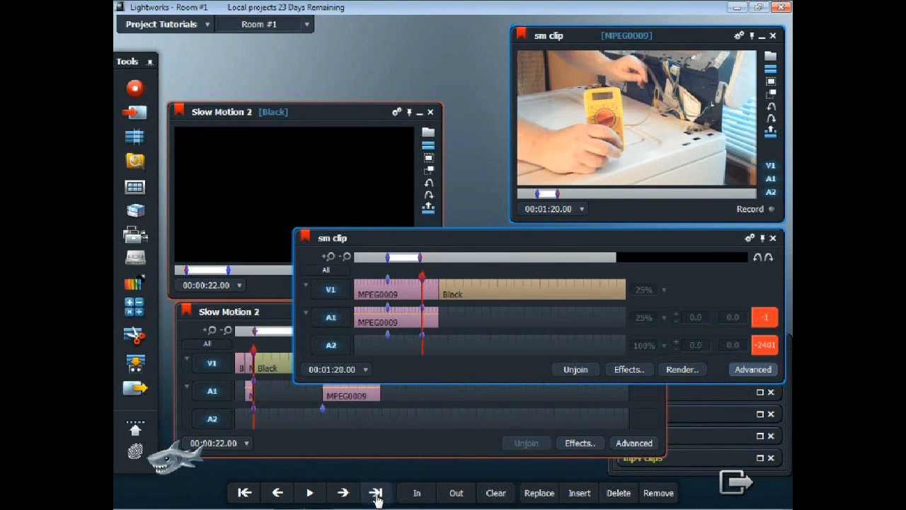
pyautogui.moveTo(353, 317)
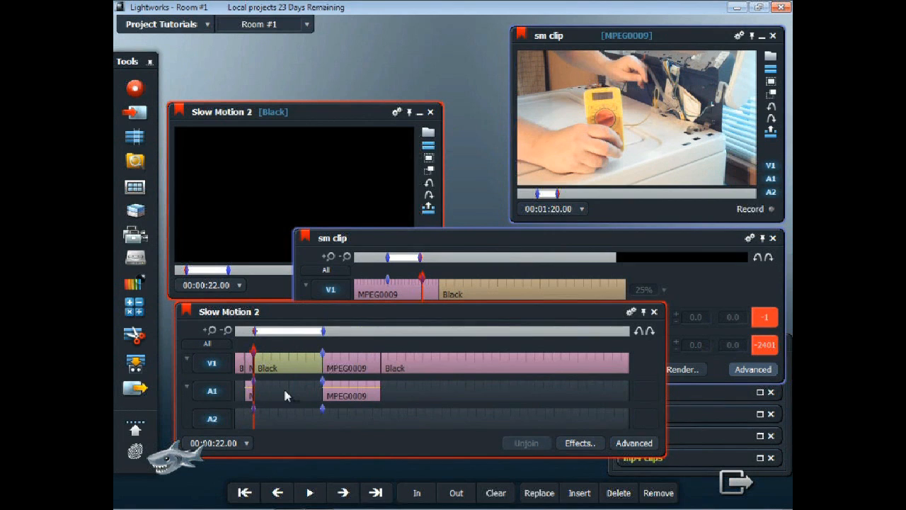
pyautogui.moveTo(296, 453)
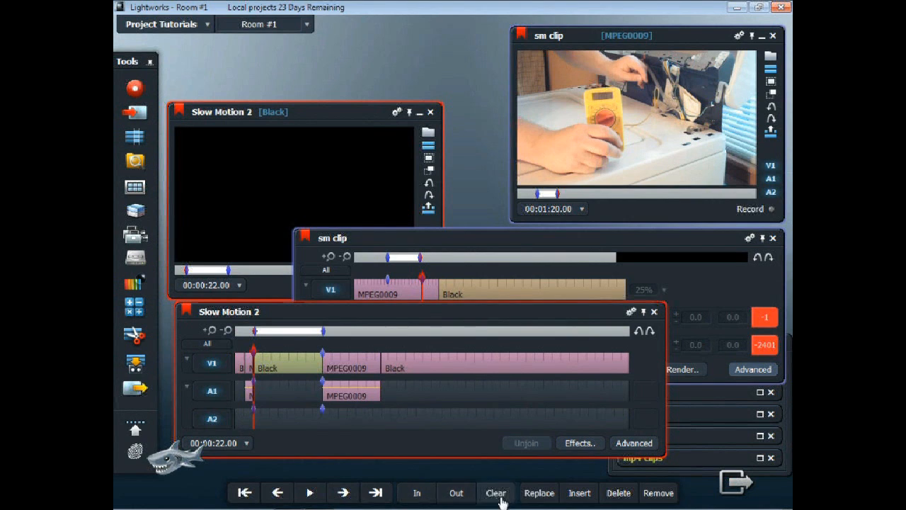
pyautogui.click(277, 492)
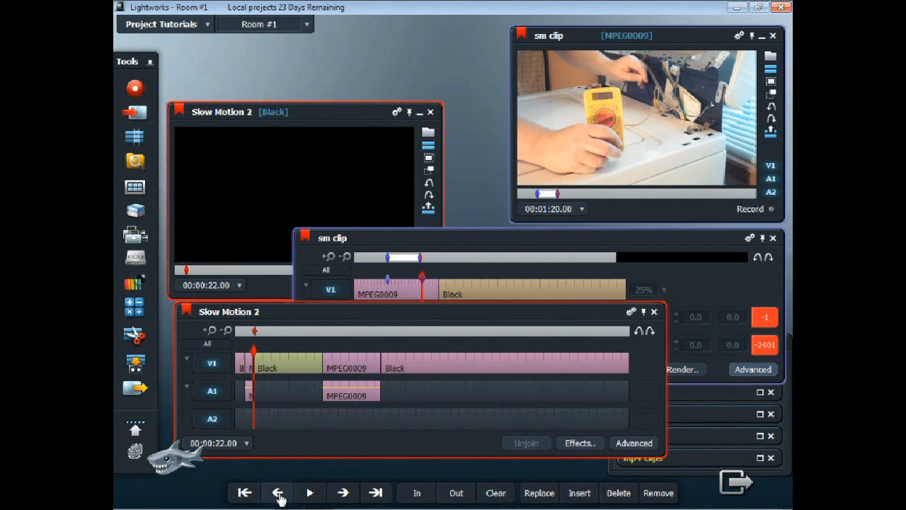
pyautogui.moveTo(267, 427)
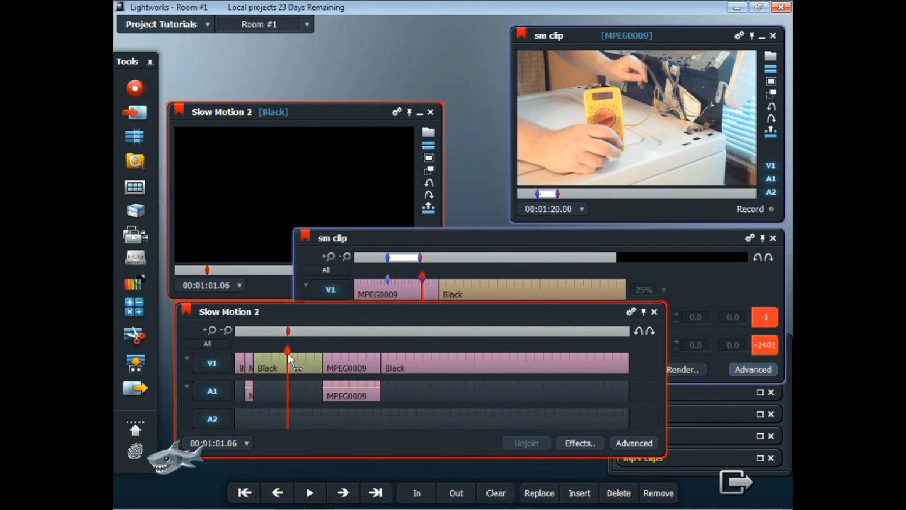
pyautogui.click(343, 493)
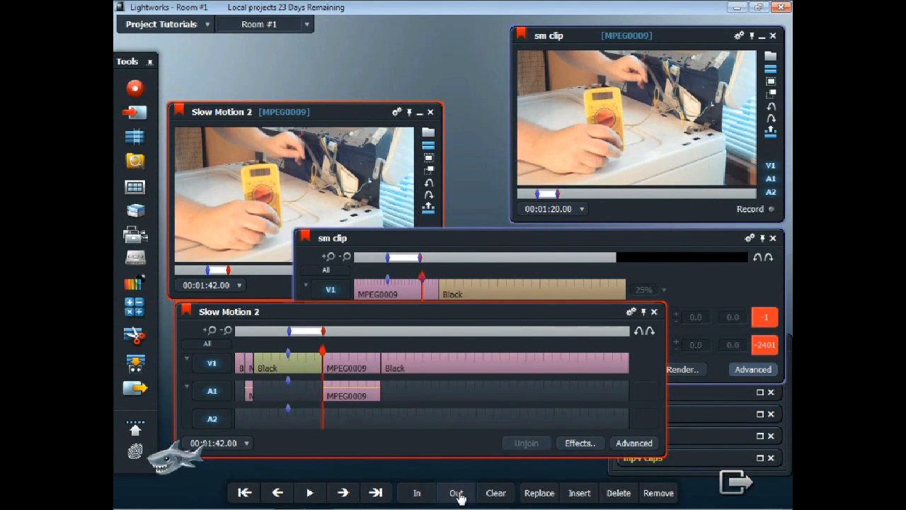
pyautogui.moveTo(436, 468)
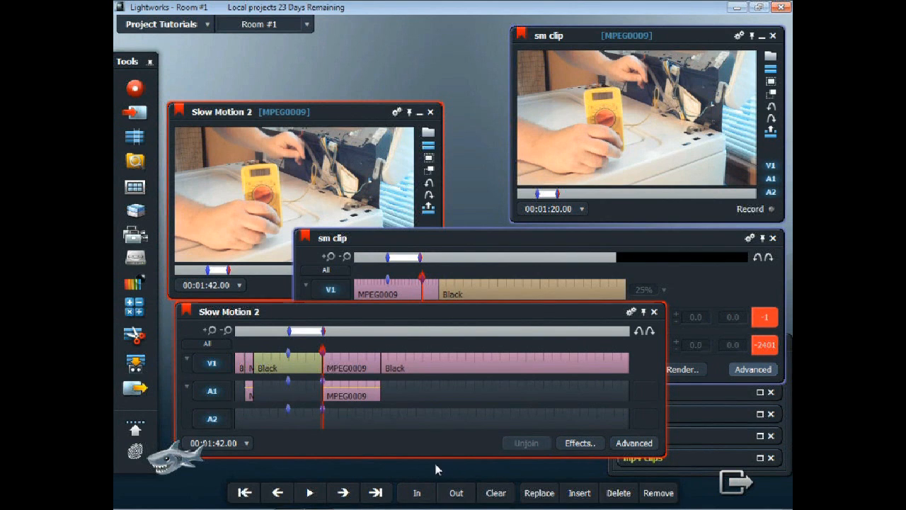
pyautogui.moveTo(617, 492)
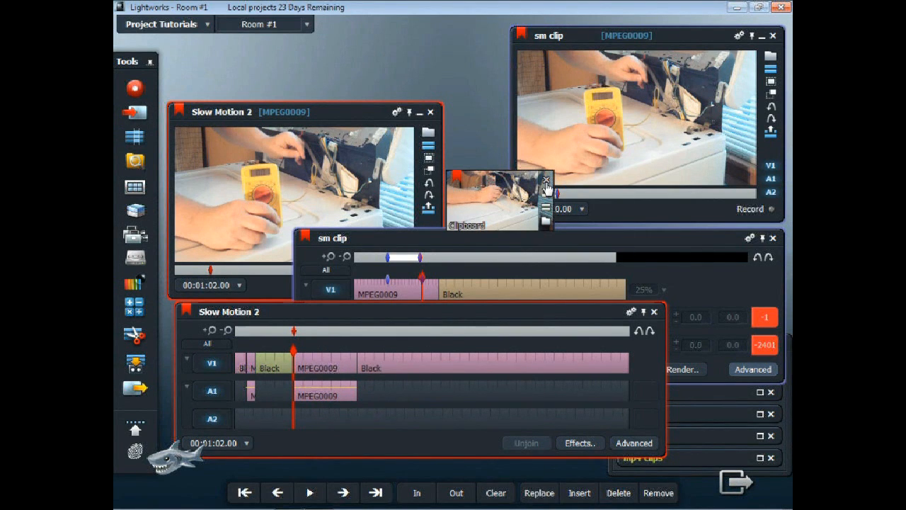
# Mark Out at the end of the filler and replace it with sm clip's slow-motion section.
pyautogui.click(545, 178)
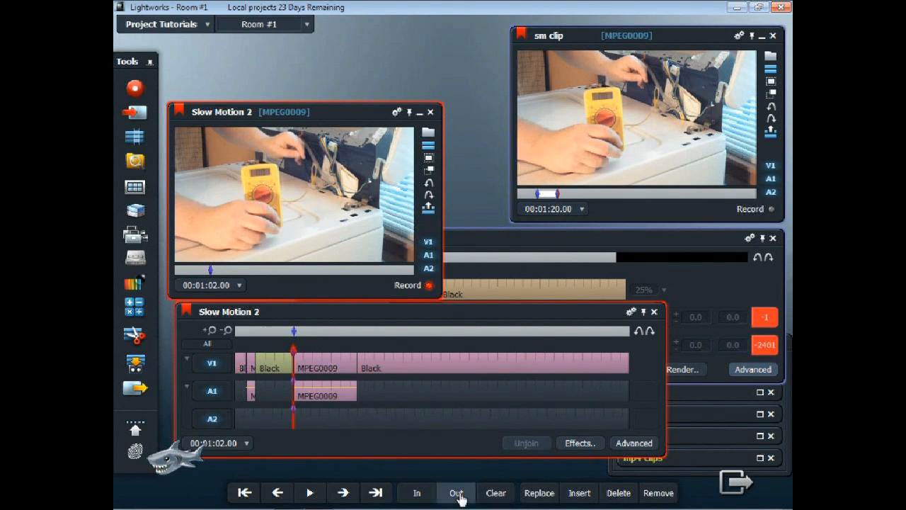
pyautogui.click(377, 493)
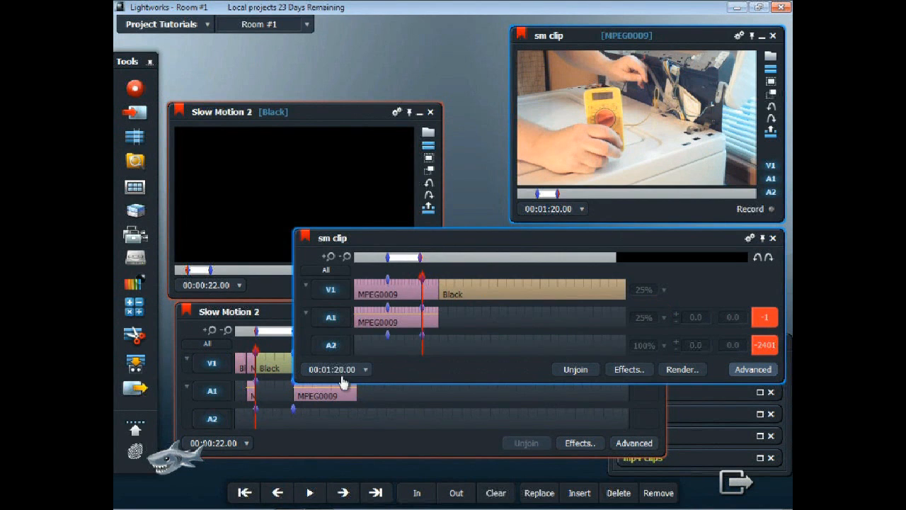
pyautogui.moveTo(276, 315)
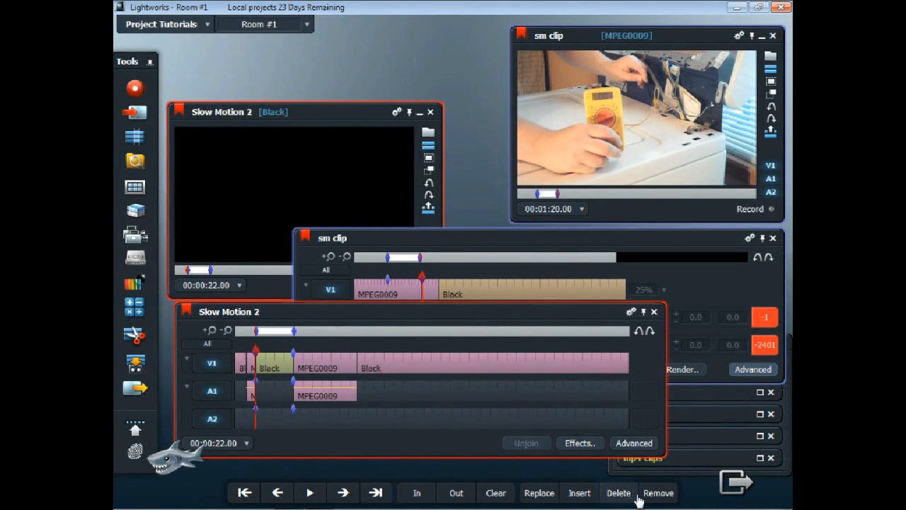
pyautogui.click(538, 493)
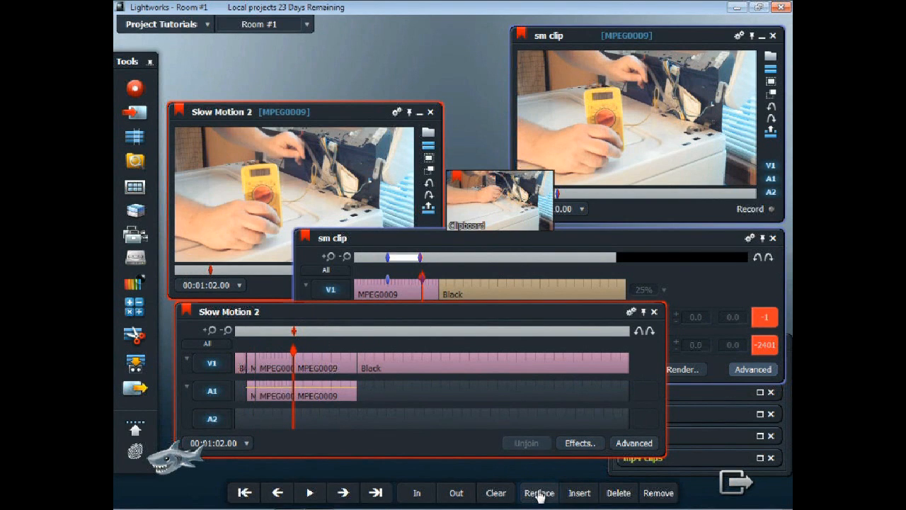
pyautogui.moveTo(418, 433)
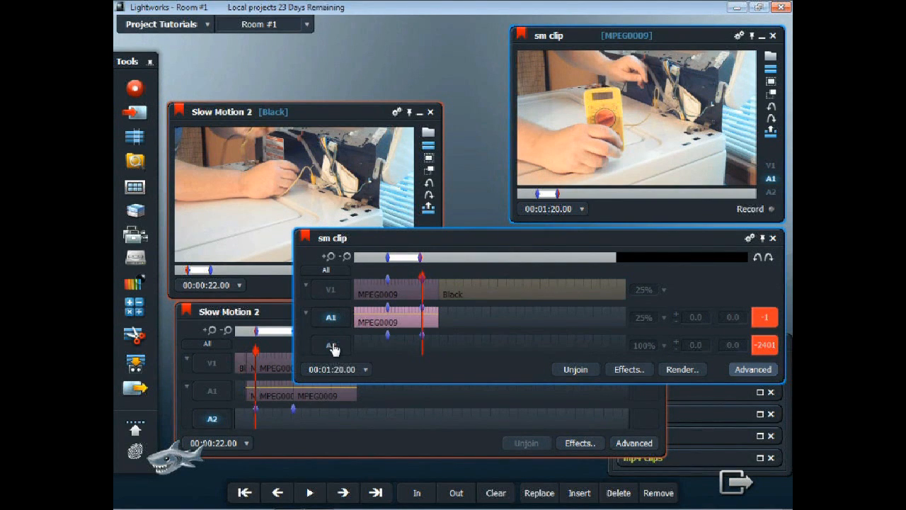
pyautogui.moveTo(295, 304)
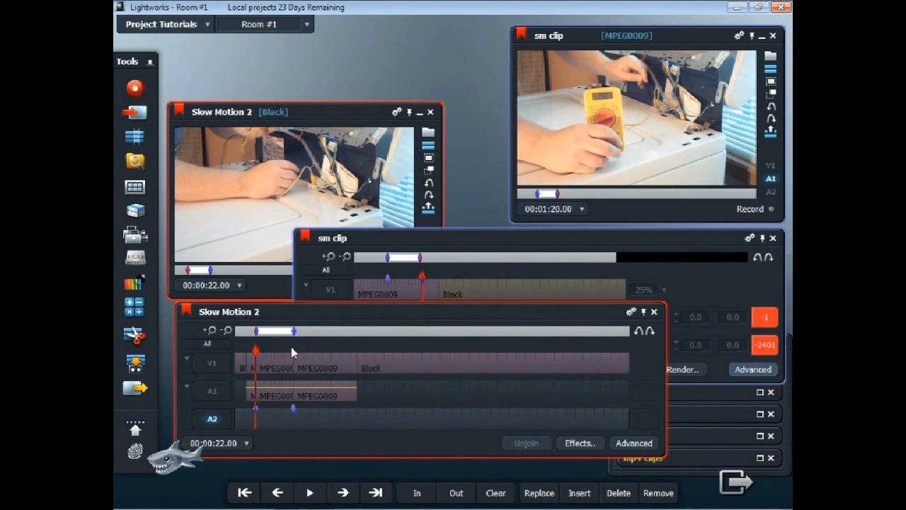
pyautogui.moveTo(538, 492)
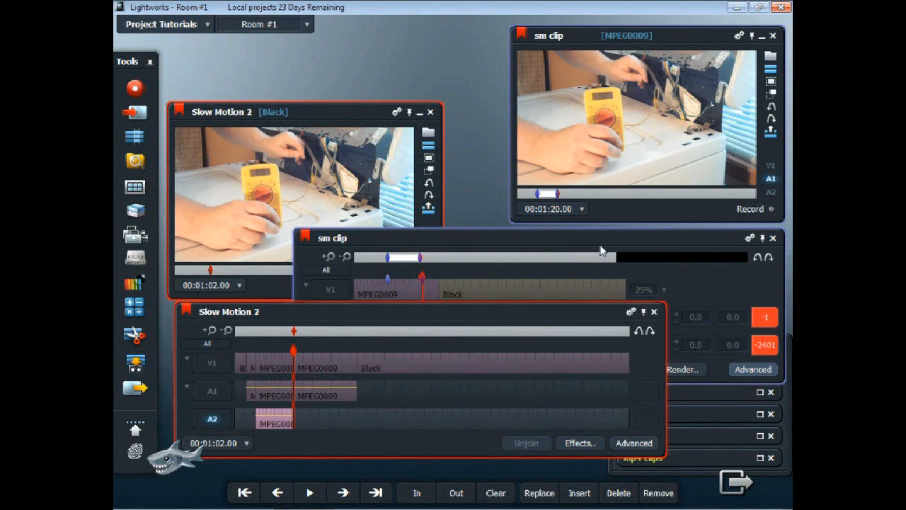
pyautogui.moveTo(545, 272)
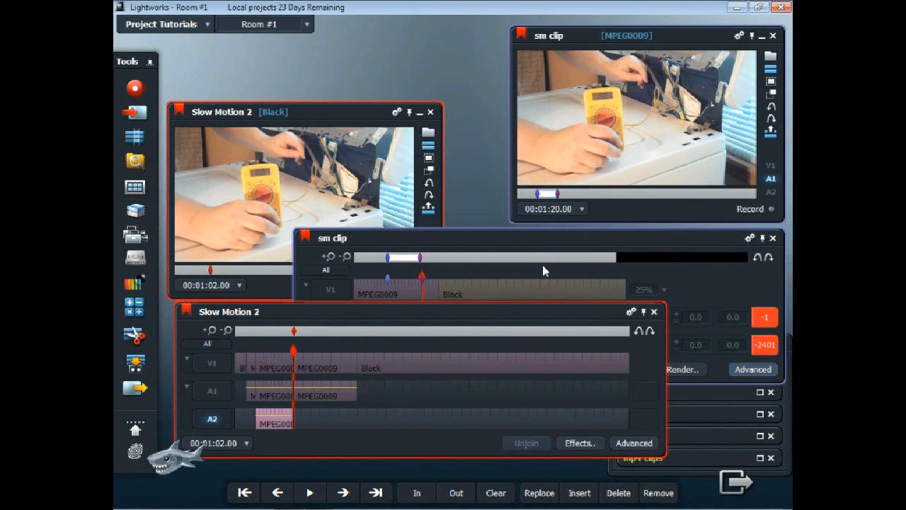
pyautogui.moveTo(303, 436)
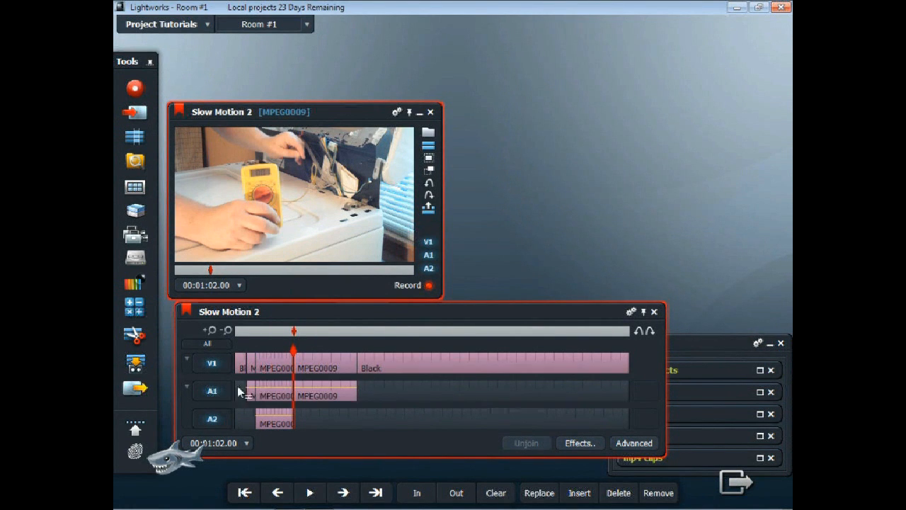
# Return to the start and play Slow Motion 2 through to about 31 seconds into MPEG0009.
pyautogui.click(243, 493)
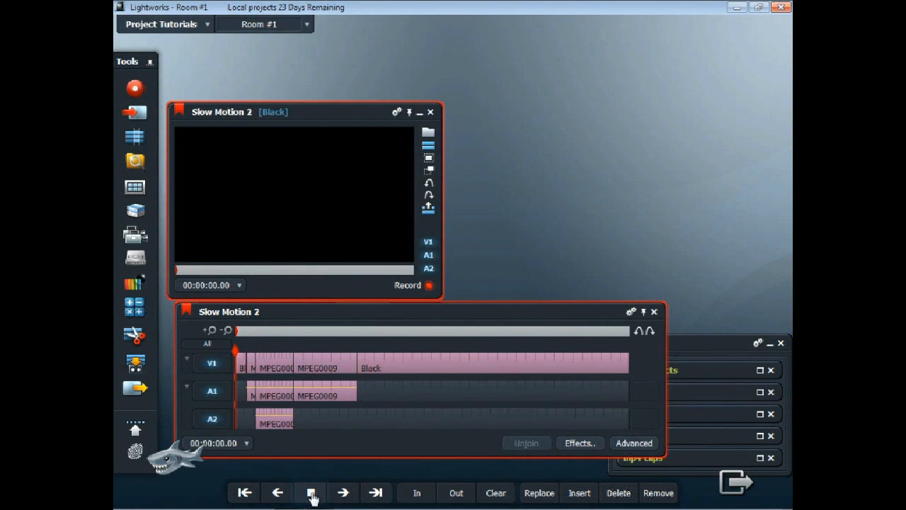
pyautogui.click(310, 492)
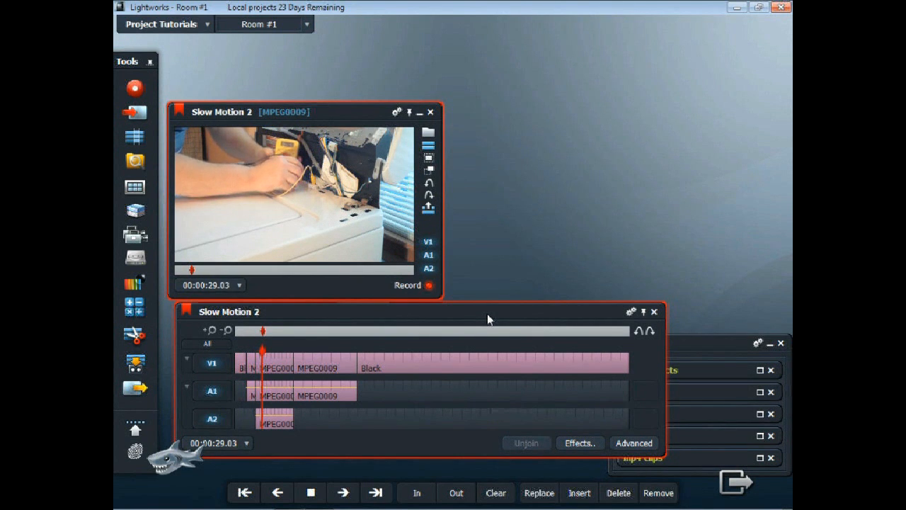
pyautogui.click(343, 493)
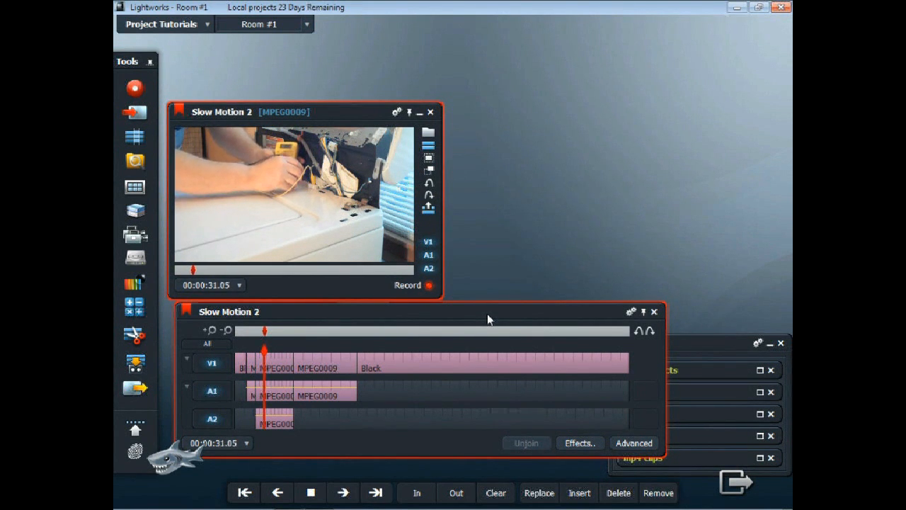